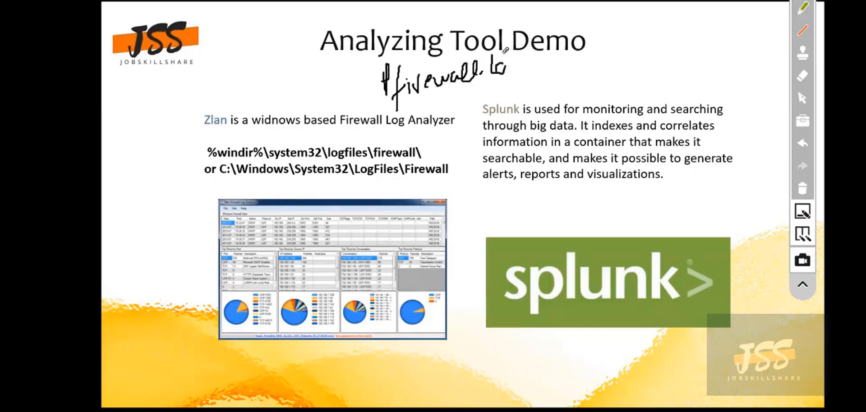
# - Handwrite 'Firewall log' under the title and draw a line beside the Zlan screenshot
pyautogui.moveTo(486, 72); pyautogui.dragTo(519, 88)
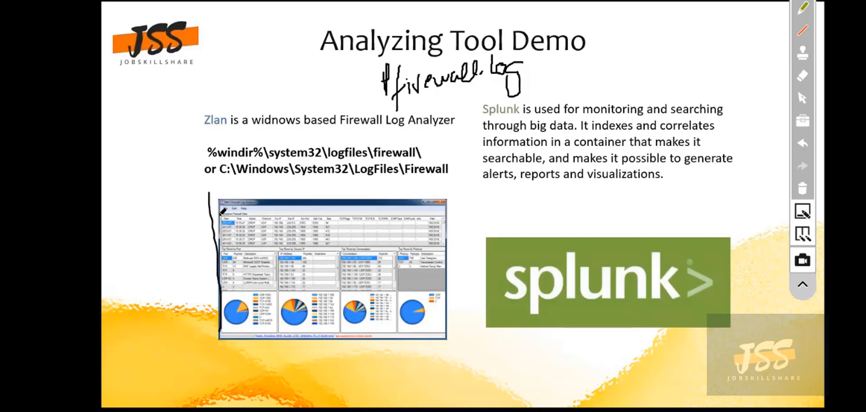
pyautogui.moveTo(215, 200); pyautogui.dragTo(469, 343)
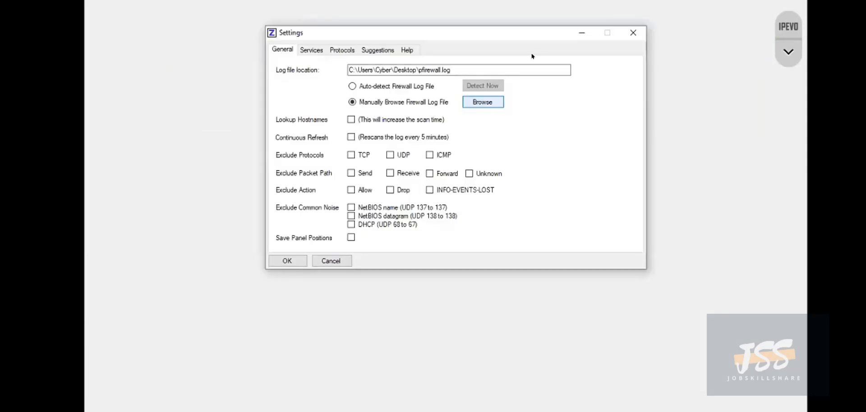
# - Browse to pfirewall.log on the Desktop, open it and apply the settings to load the log
pyautogui.click(482, 102)
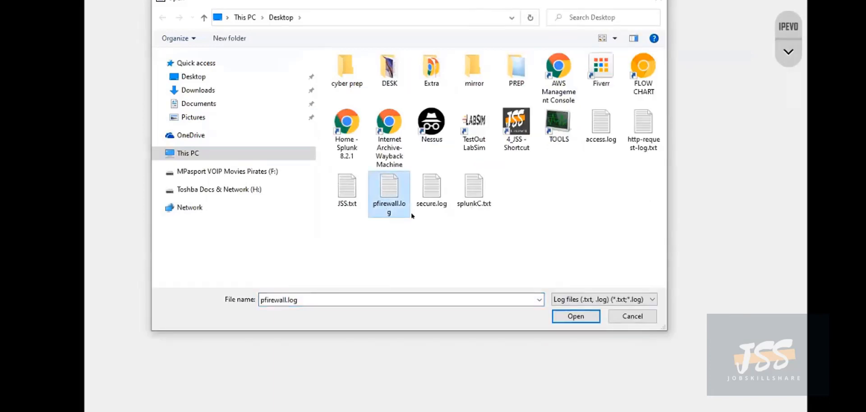
pyautogui.click(575, 316)
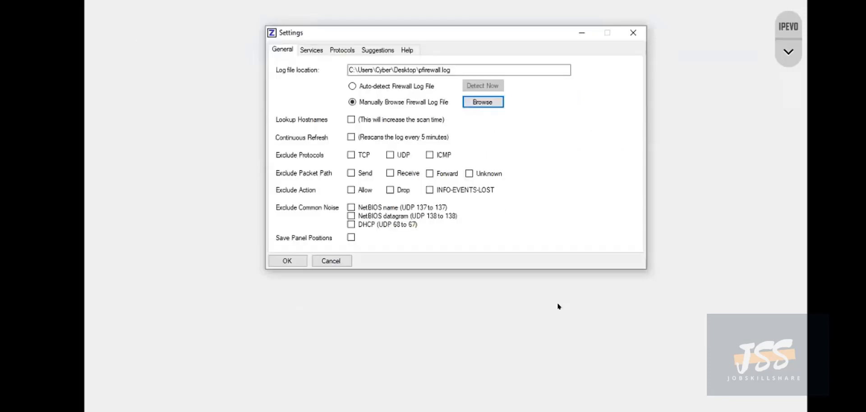
pyautogui.click(287, 261)
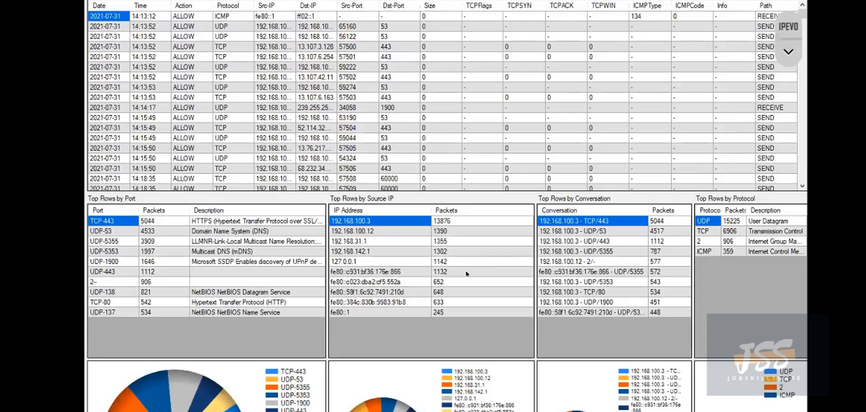
pyautogui.moveTo(376, 83)
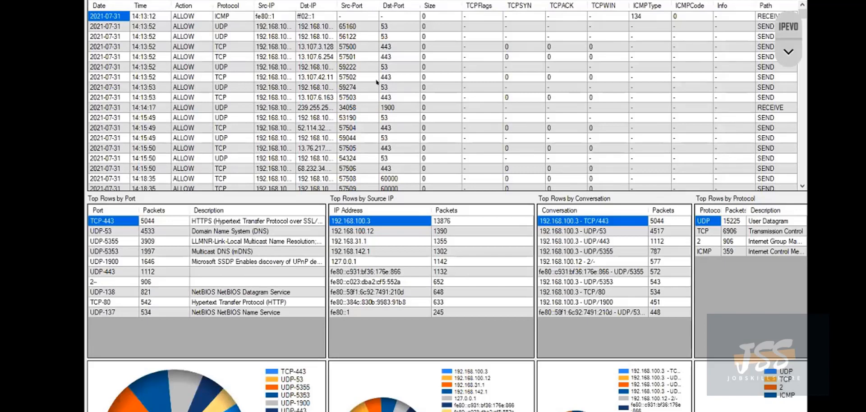
pyautogui.moveTo(250, 94)
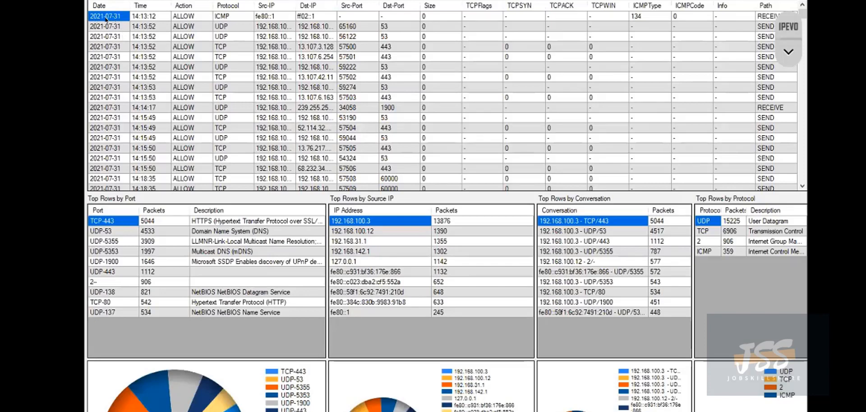
# - Scroll through the log grid and sort the entries by the Action column
pyautogui.scroll(-3)
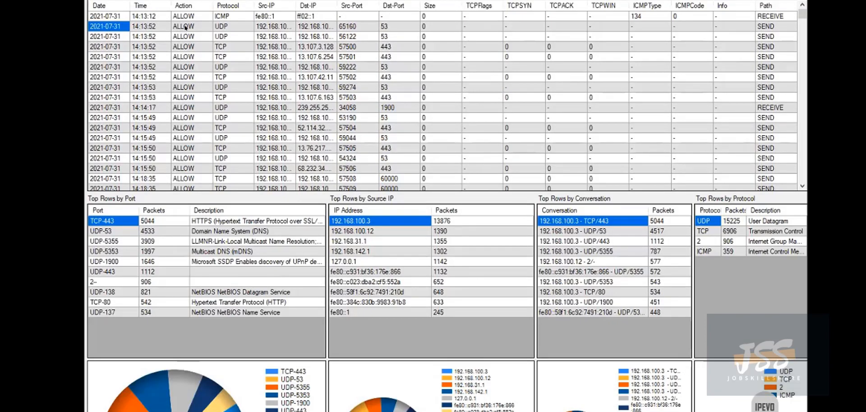
pyautogui.scroll(-3)
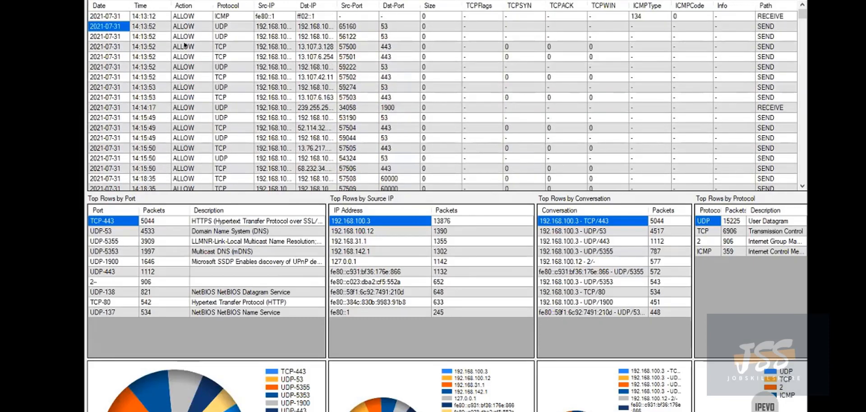
pyautogui.click(184, 15)
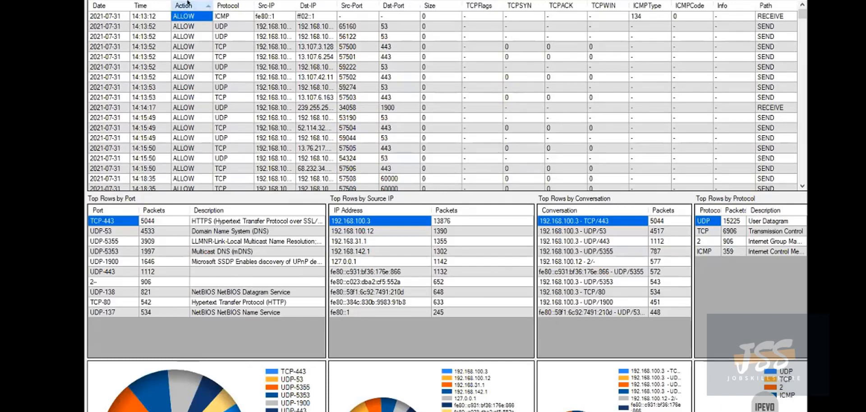
# - Scroll through the log entries while reviewing the full Src-IP and Dst-IP addresses
pyautogui.scroll(-3)
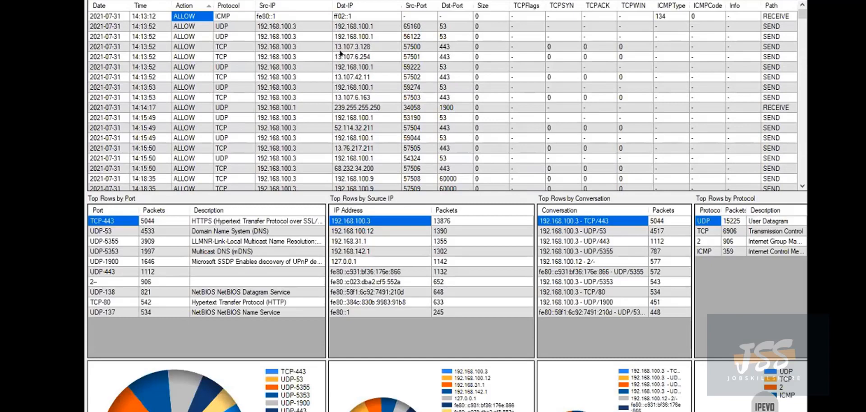
pyautogui.scroll(-3)
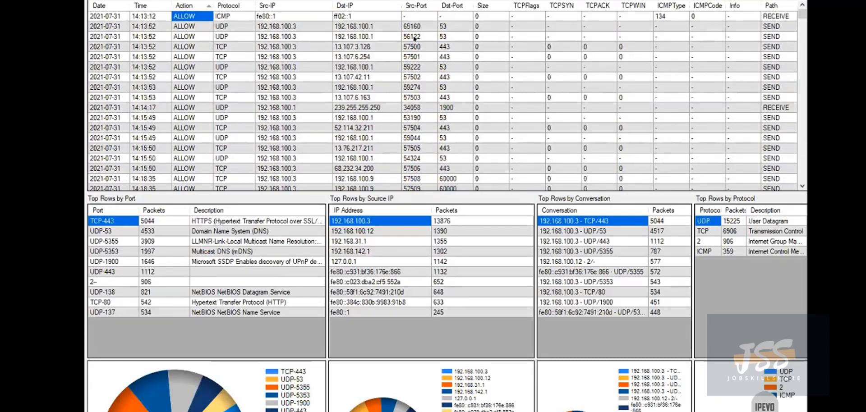
pyautogui.moveTo(457, 118)
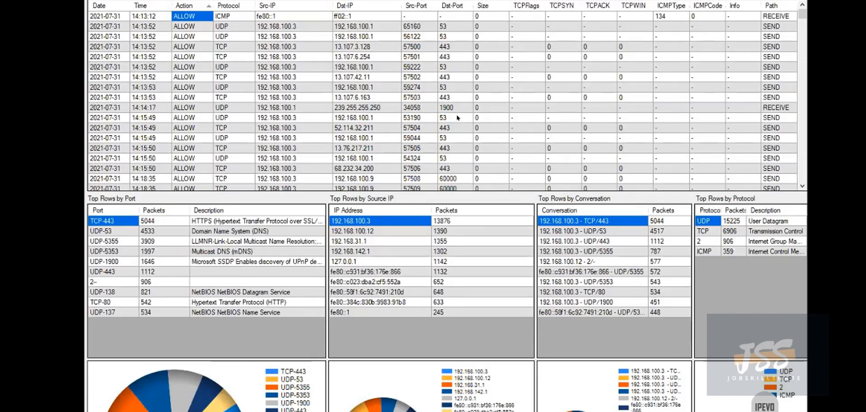
pyautogui.scroll(-3)
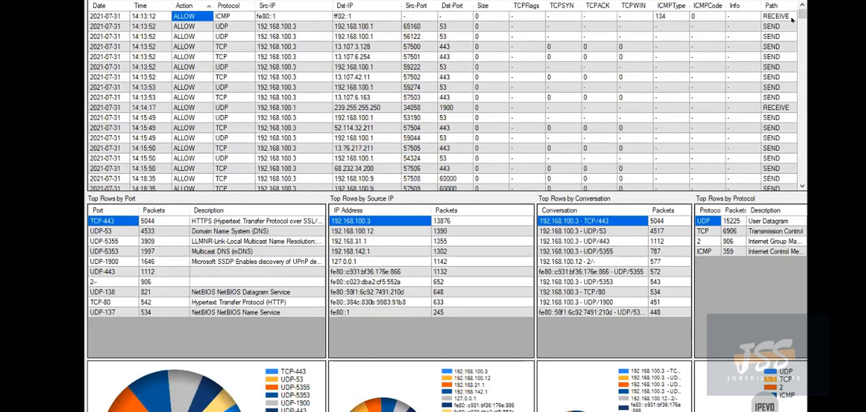
pyautogui.moveTo(766, 169)
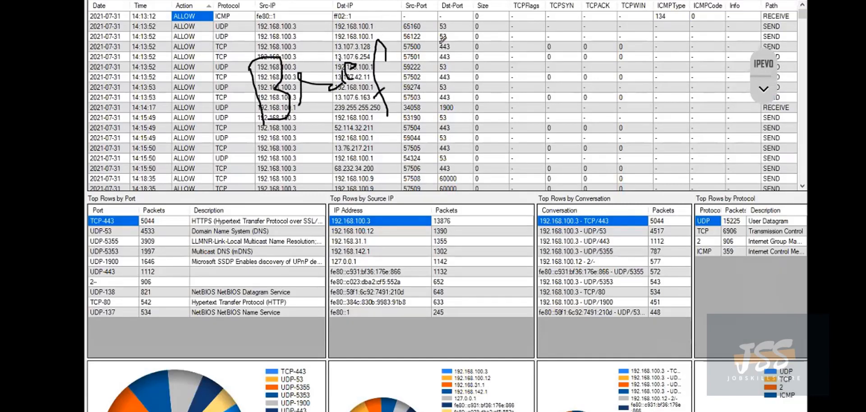
# - Handwrite 'Brief overview' and 'Top Talkers' over the log and panels, then erase the notes
pyautogui.moveTo(458, 73); pyautogui.dragTo(502, 39)
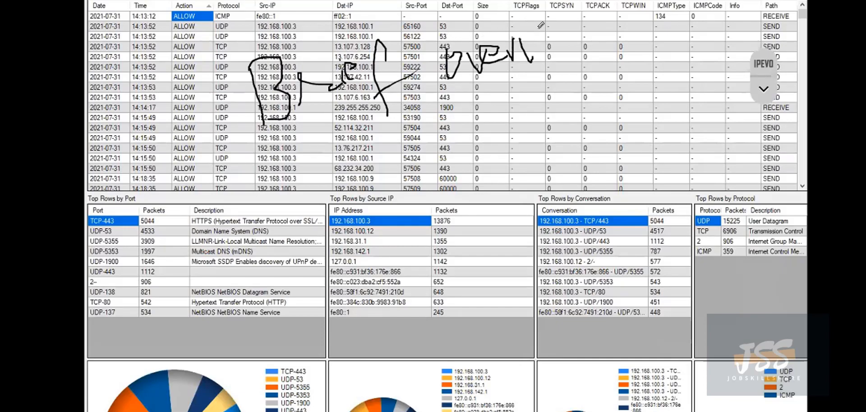
pyautogui.moveTo(530, 52); pyautogui.dragTo(567, 53)
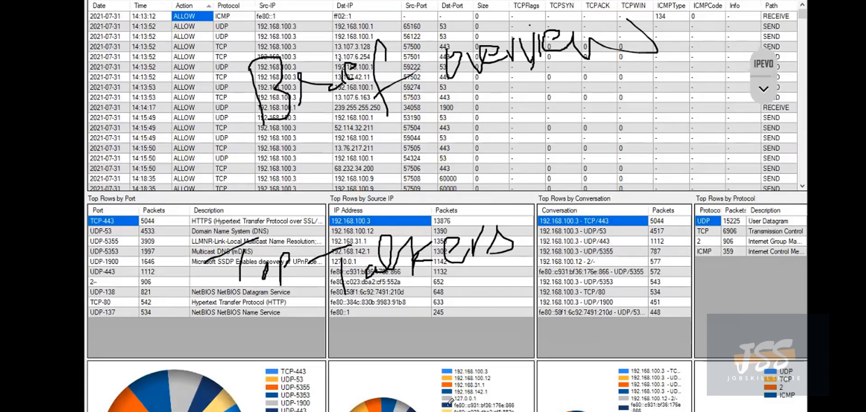
pyautogui.click(763, 86)
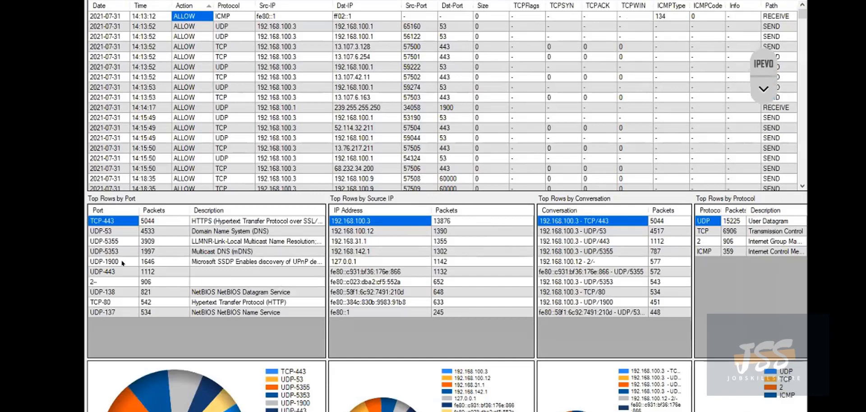
pyautogui.moveTo(105, 231)
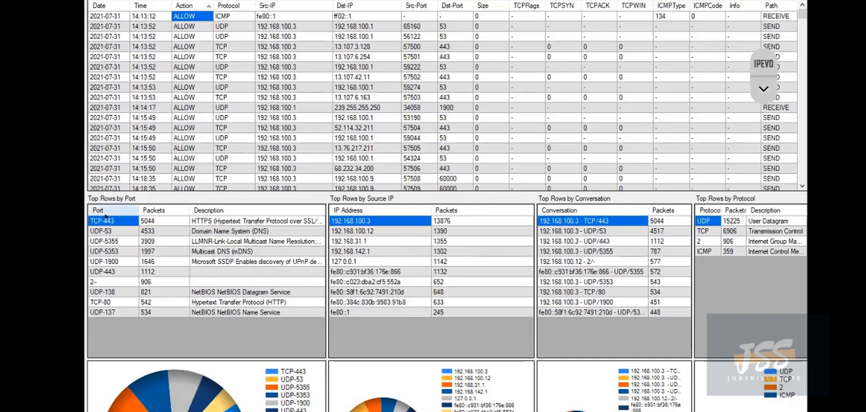
# - Select the UDP-53 Domain Name System row in the Top Rows by Port panel
pyautogui.click(104, 231)
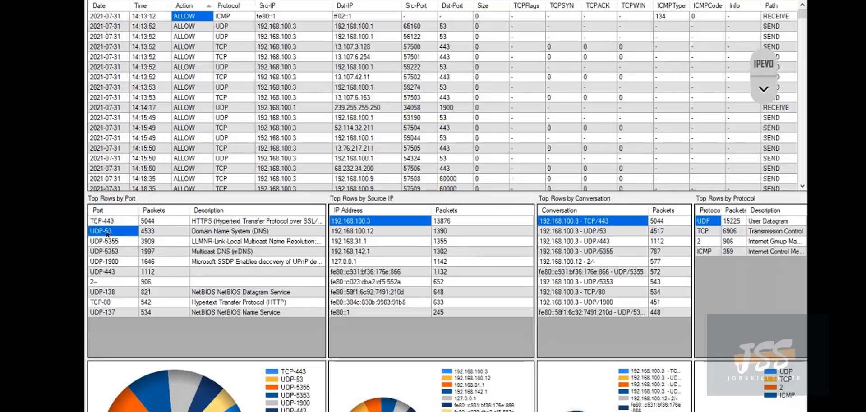
pyautogui.moveTo(159, 235)
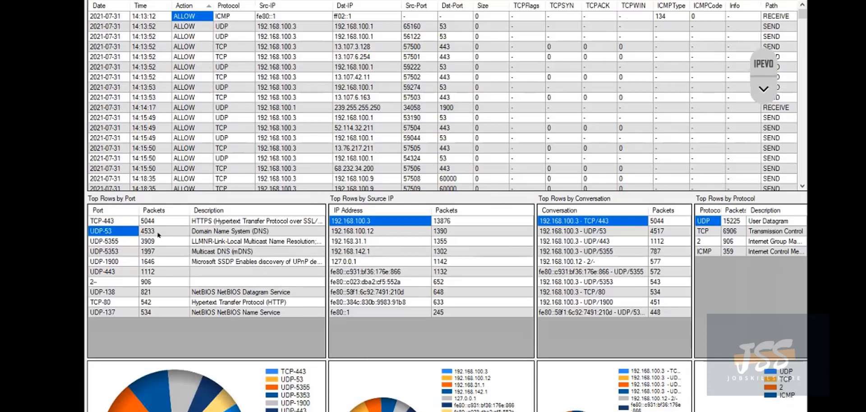
pyautogui.moveTo(129, 256)
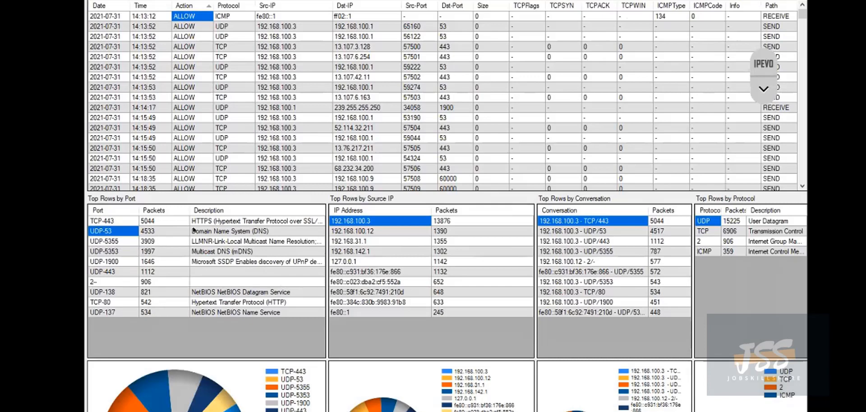
pyautogui.moveTo(539, 401)
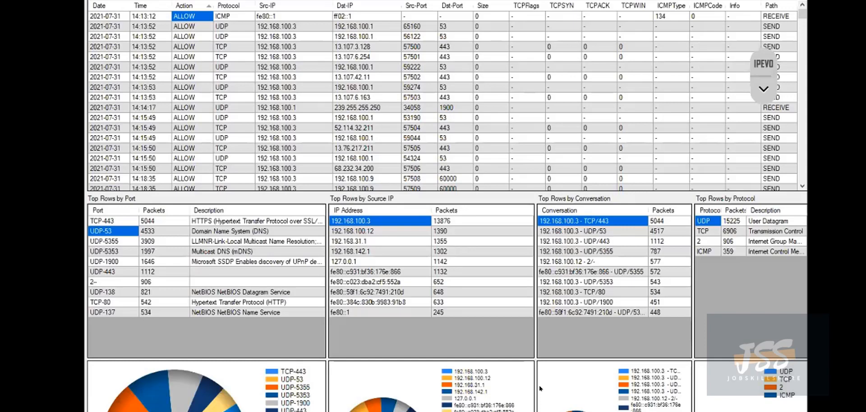
pyautogui.moveTo(765, 92)
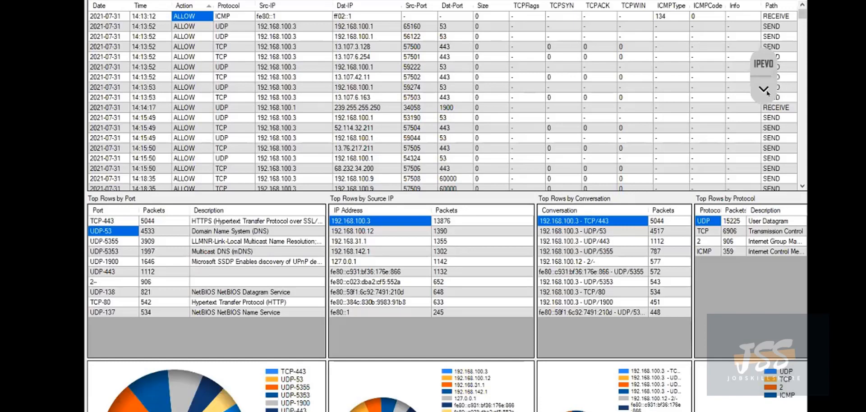
# - Activate the IPEVO pen to link the Dst-Port column with the Top Source IP summary
pyautogui.click(763, 89)
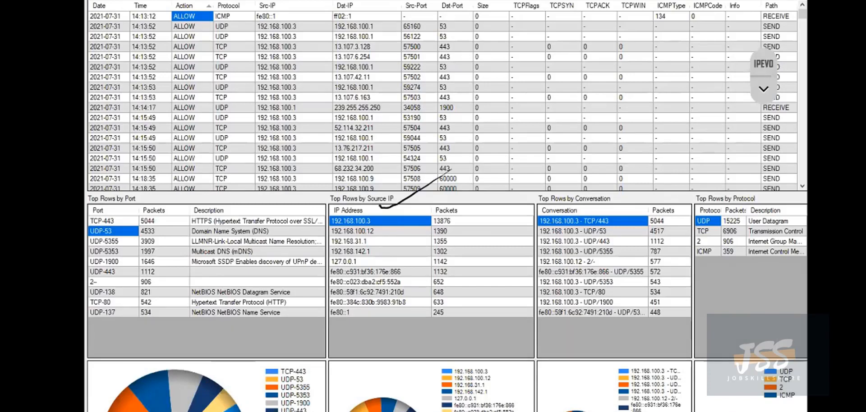
pyautogui.moveTo(253, 358)
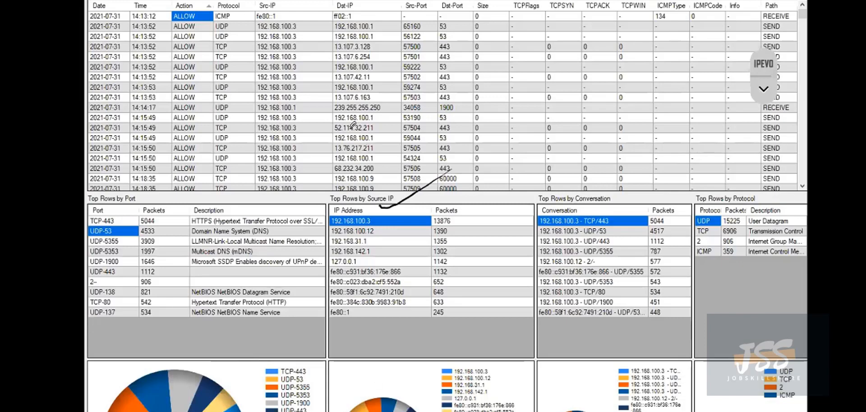
pyautogui.moveTo(325, 372)
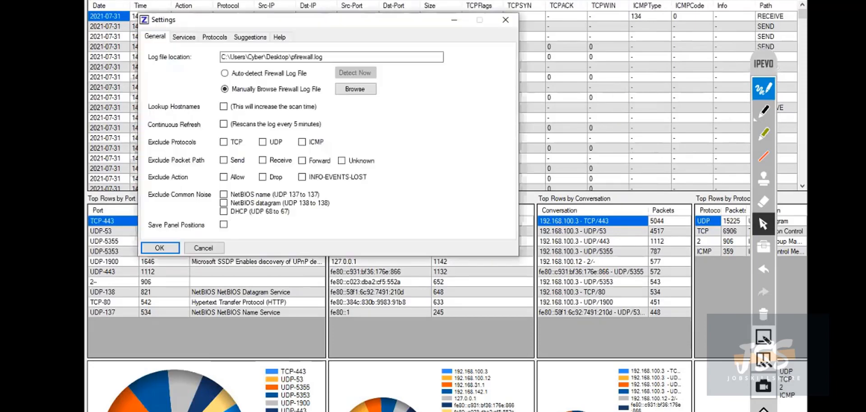
pyautogui.moveTo(319, 22)
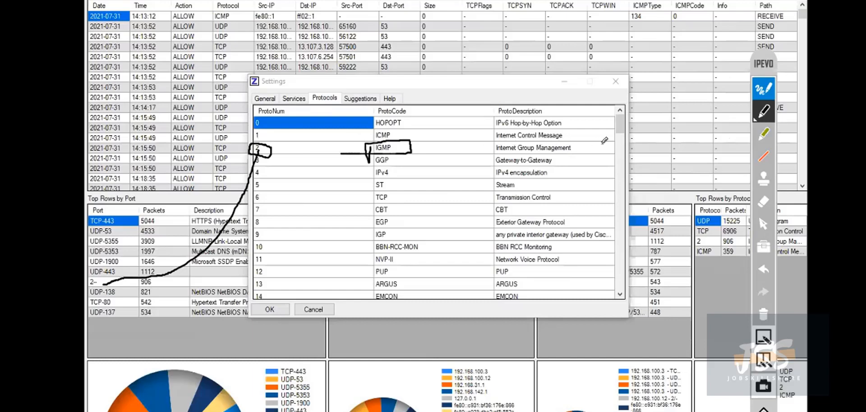
pyautogui.moveTo(806, 310)
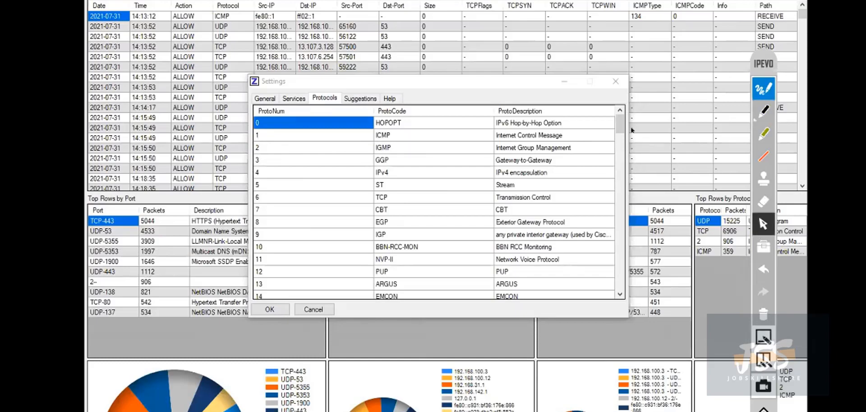
# - Scroll the Protocols list of ProtoNum/ProtoCode entries in ZLAN Settings
pyautogui.scroll(-3)
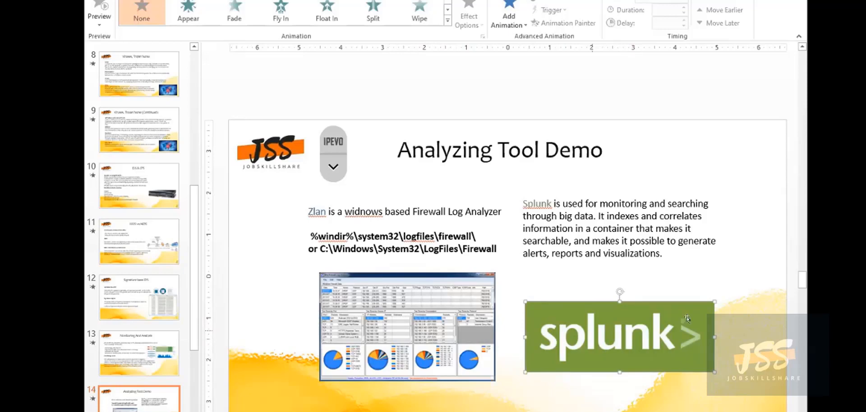
pyautogui.moveTo(648, 337)
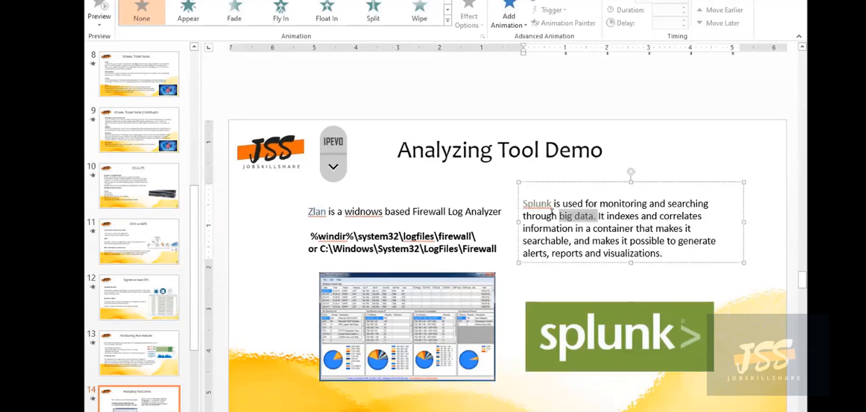
# - Select the words 'big data' in the Splunk description on slide 14 and dismiss the popup
pyautogui.click(638, 241)
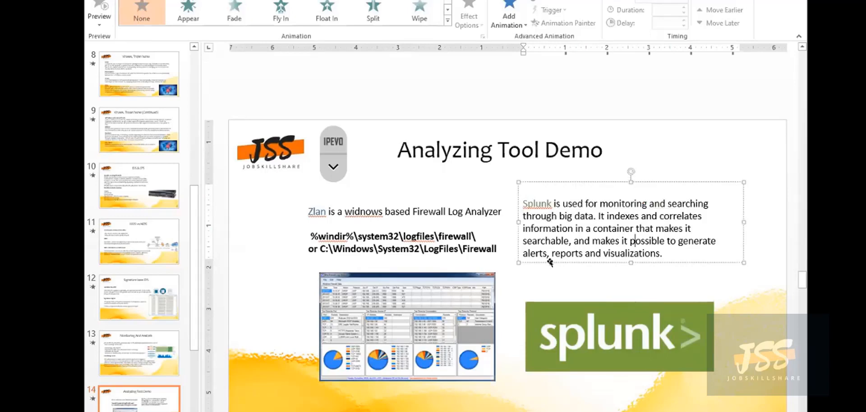
pyautogui.moveTo(375, 291)
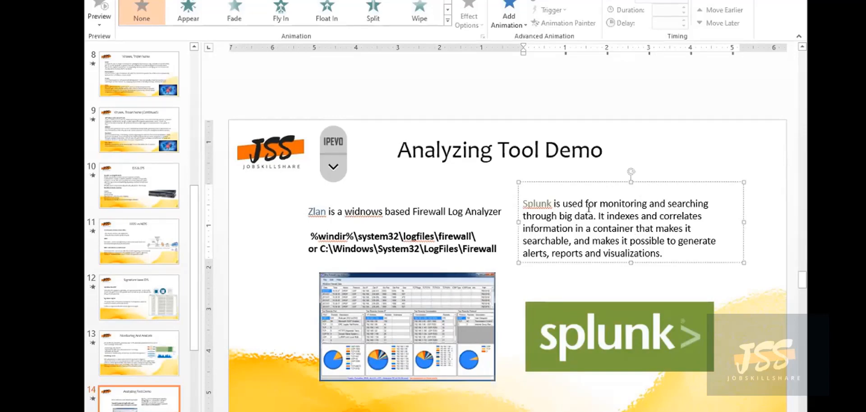
pyautogui.doubleClick(574, 217)
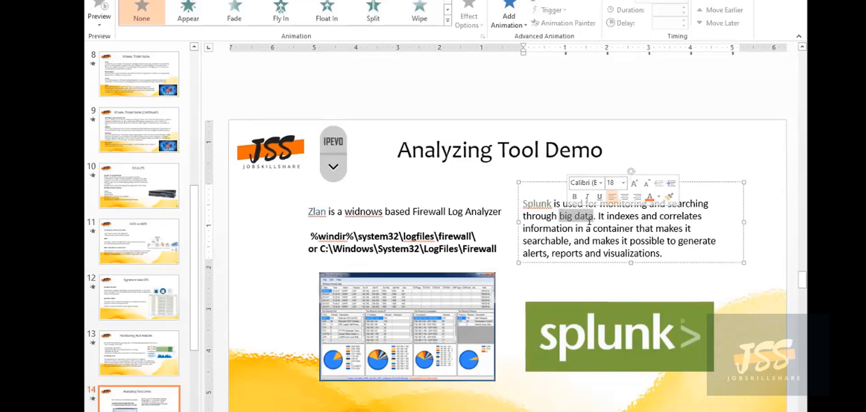
pyautogui.click(606, 246)
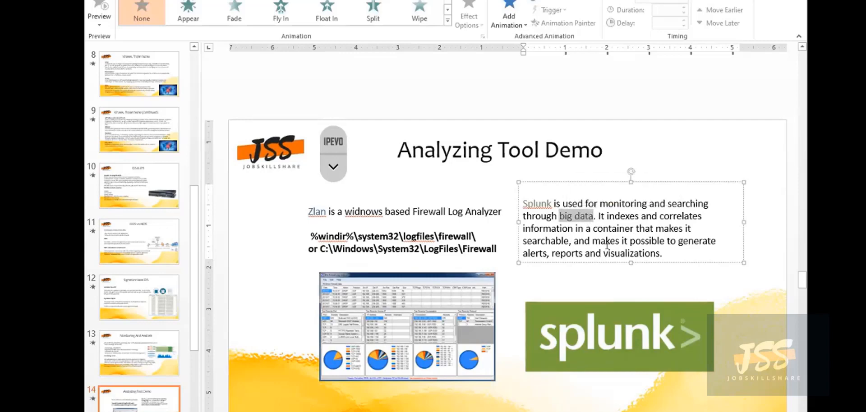
pyautogui.moveTo(670, 217)
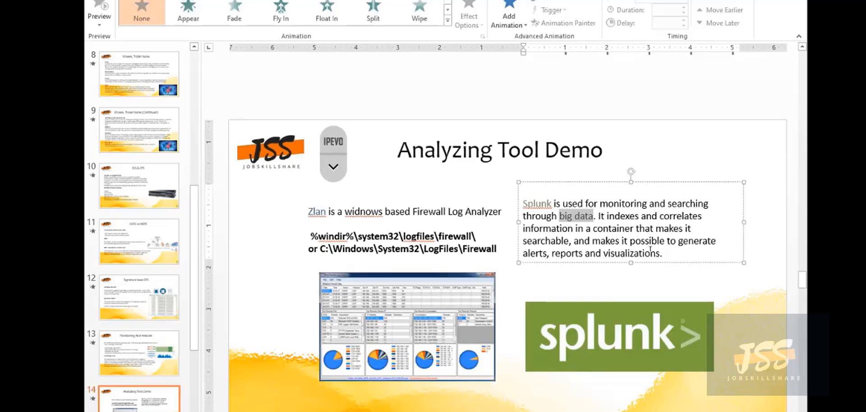
pyautogui.moveTo(622, 343)
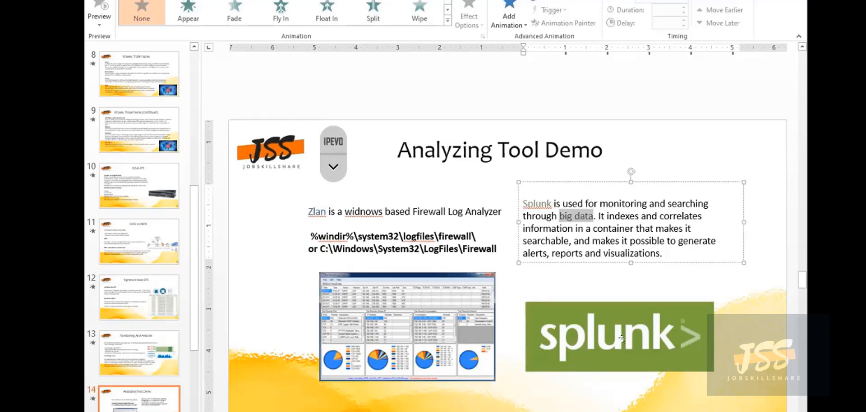
pyautogui.moveTo(773, 108)
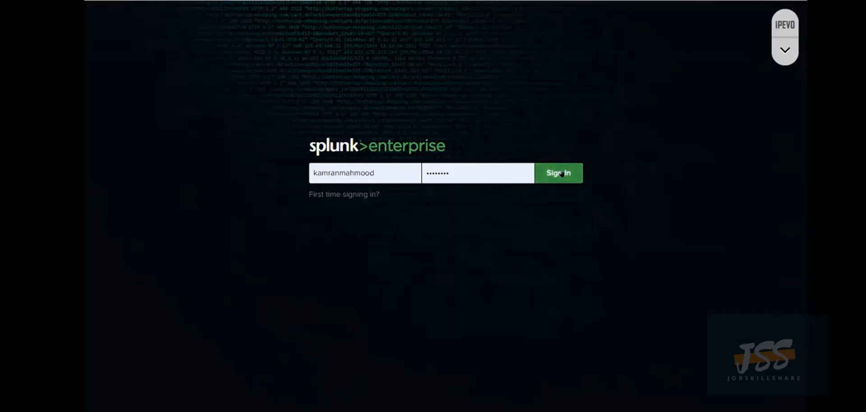
# - Sign in to Splunk Enterprise and land on the Explore Splunk Enterprise home page
pyautogui.click(559, 173)
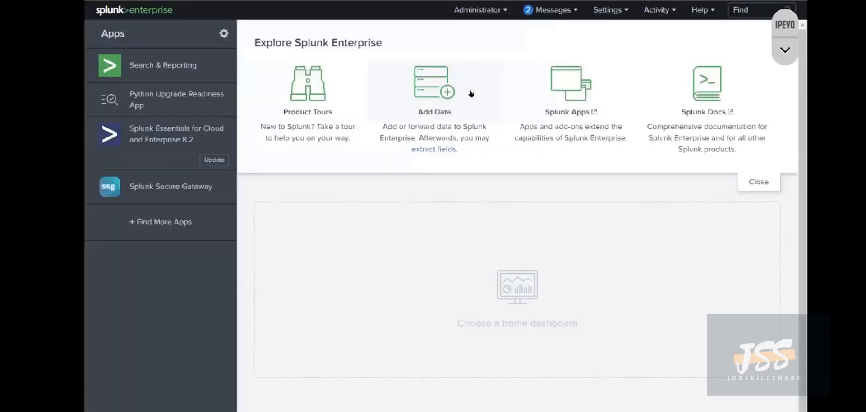
# - Dismiss the disk space and audit-events warnings and close the default dashboard chooser without saving
pyautogui.click(548, 9)
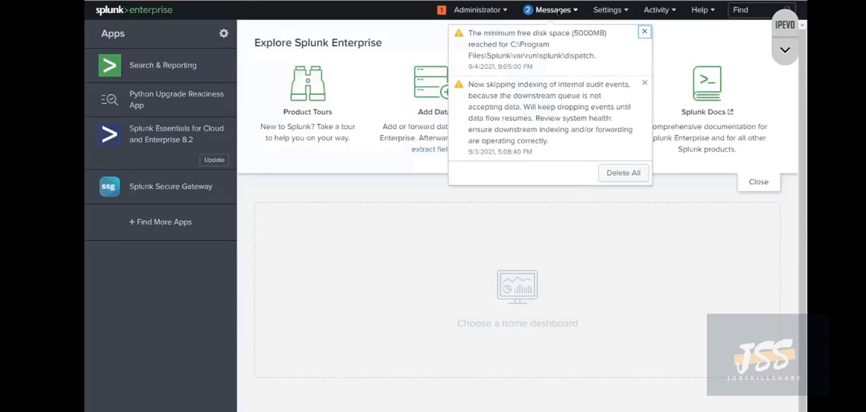
pyautogui.moveTo(473, 44)
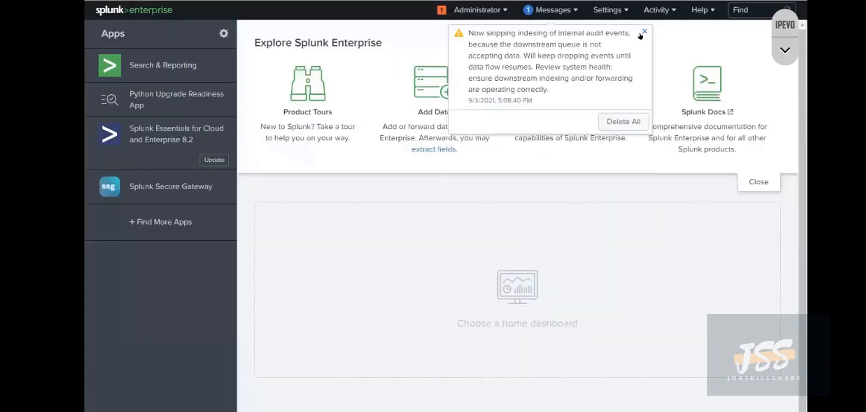
pyautogui.click(623, 122)
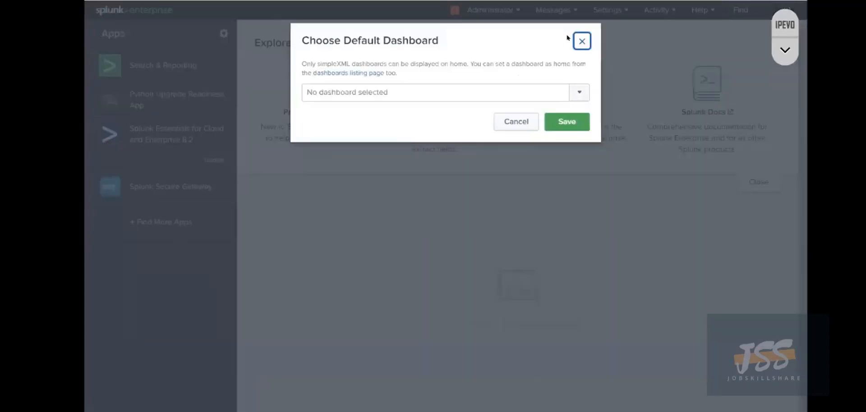
pyautogui.click(581, 41)
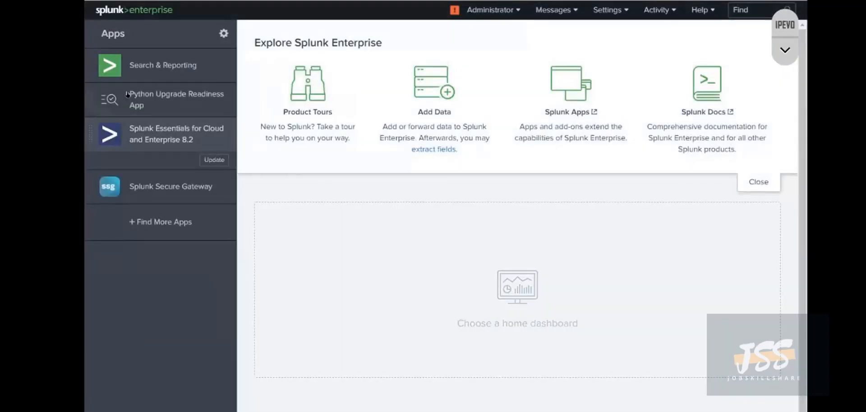
pyautogui.moveTo(149, 137)
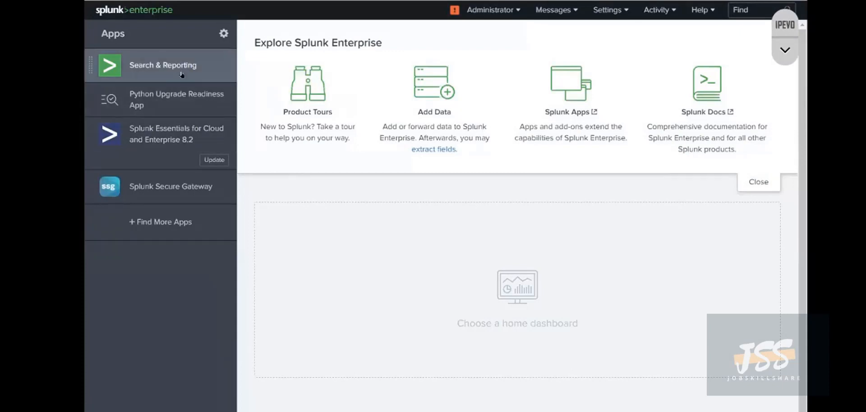
pyautogui.moveTo(332, 54)
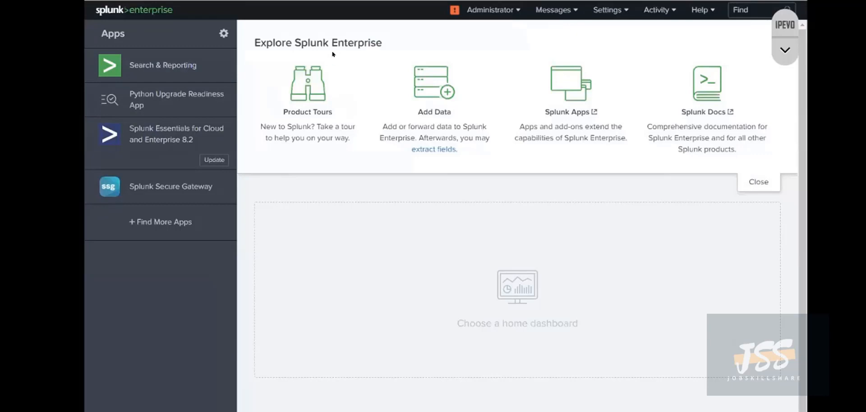
pyautogui.moveTo(162, 253)
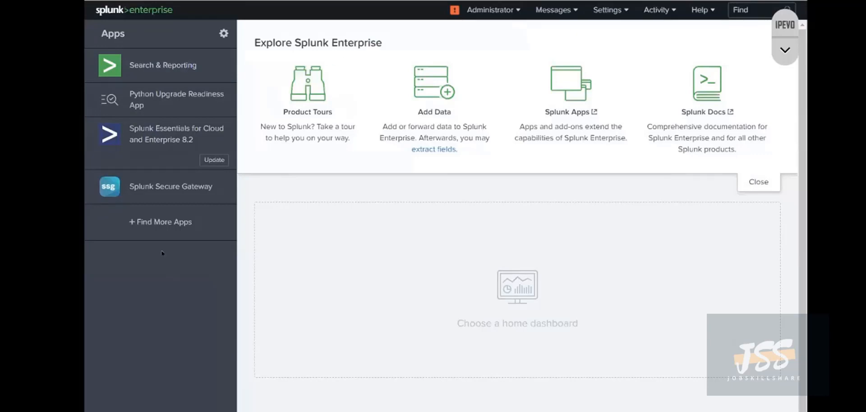
pyautogui.moveTo(153, 227)
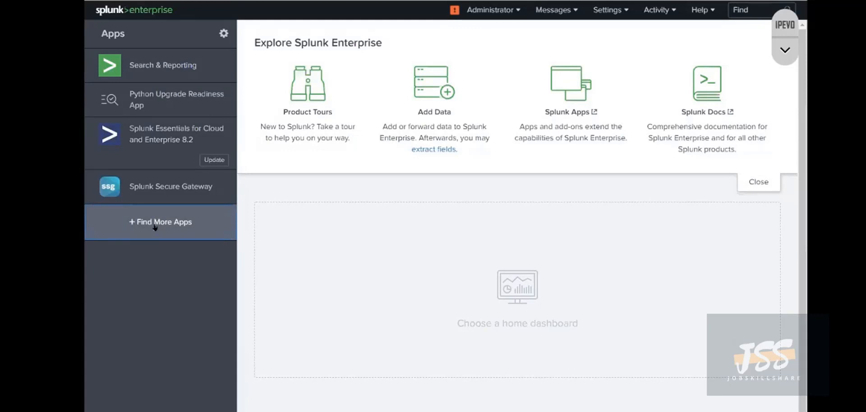
pyautogui.moveTo(252, 230)
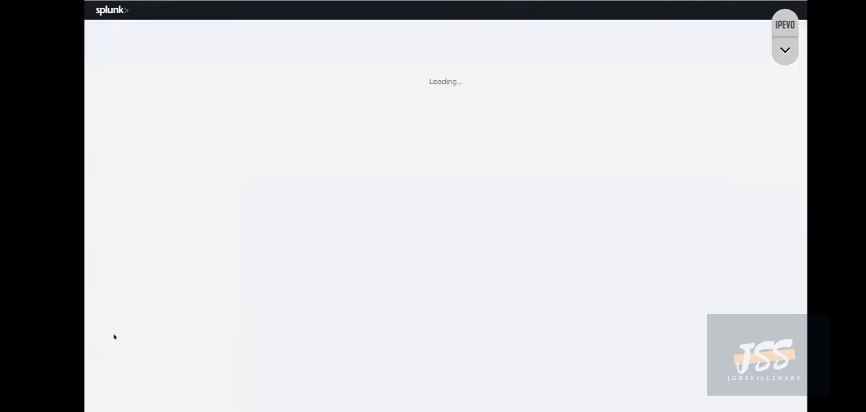
pyautogui.moveTo(230, 300)
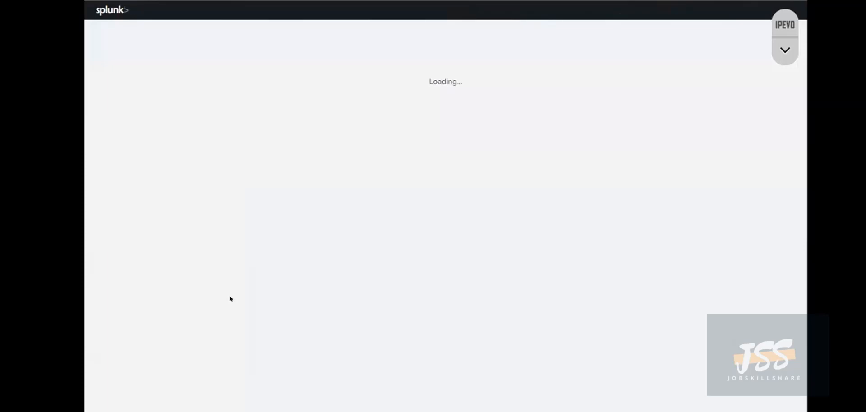
pyautogui.moveTo(473, 183)
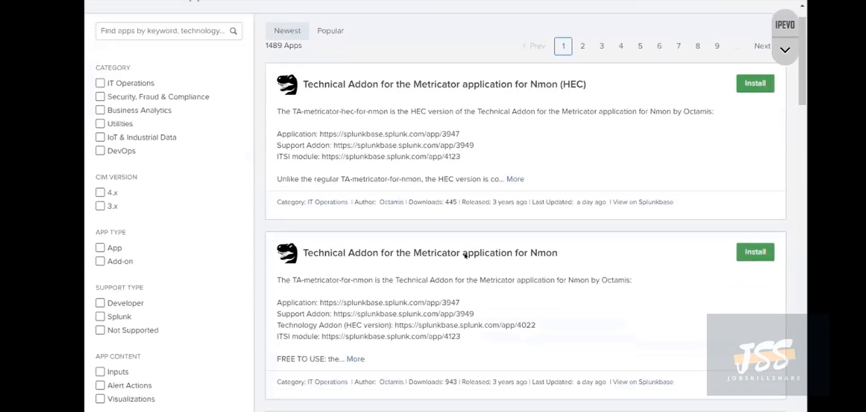
# - Filter the Browse More Apps catalog to the IoT & Industrial Data category (91 of 1489 apps)
pyautogui.scroll(-3)
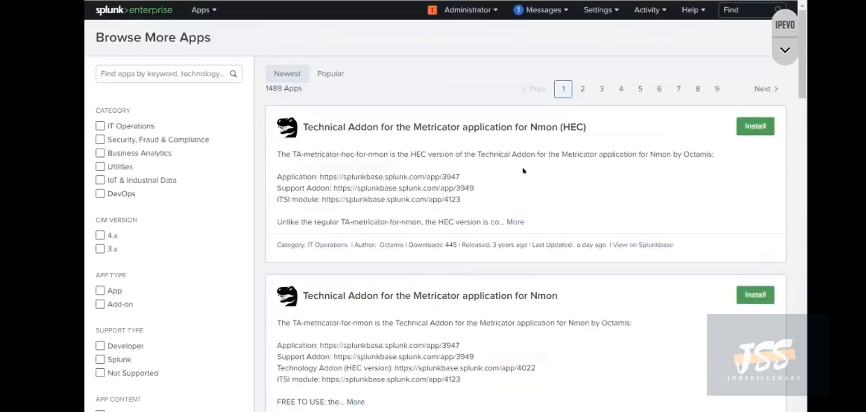
pyautogui.moveTo(135, 128)
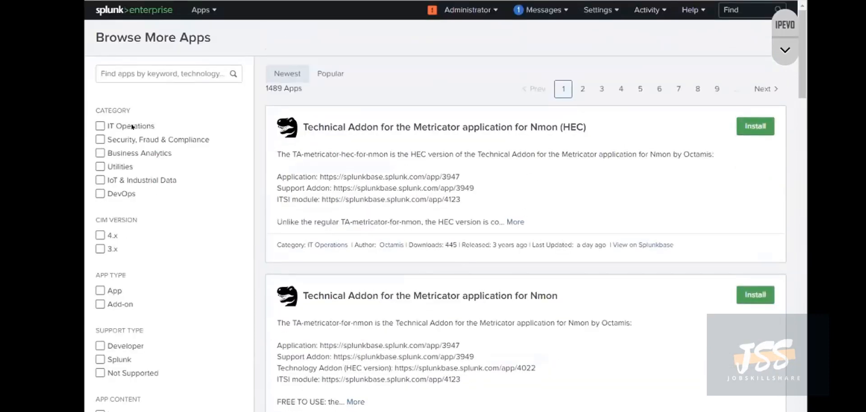
pyautogui.moveTo(177, 142)
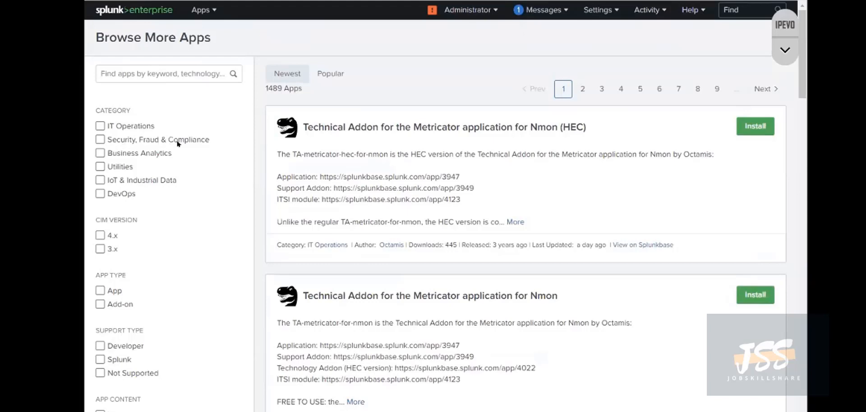
pyautogui.moveTo(161, 155)
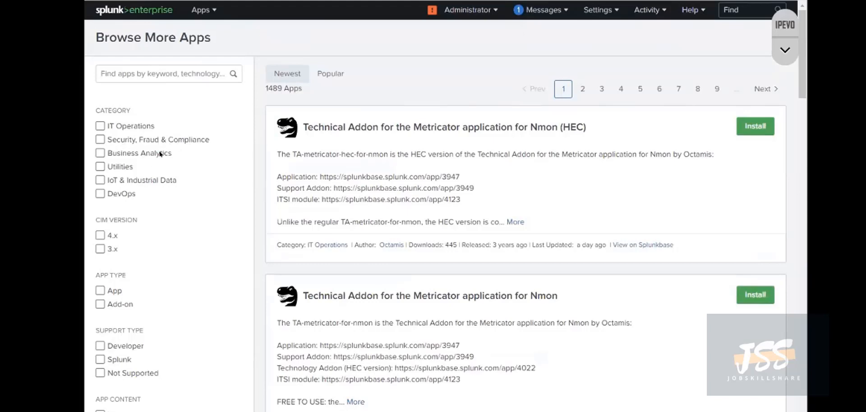
pyautogui.moveTo(123, 182)
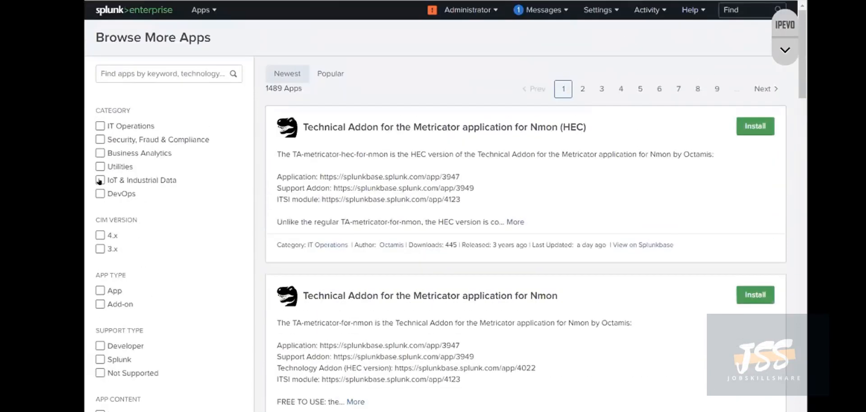
pyautogui.click(100, 181)
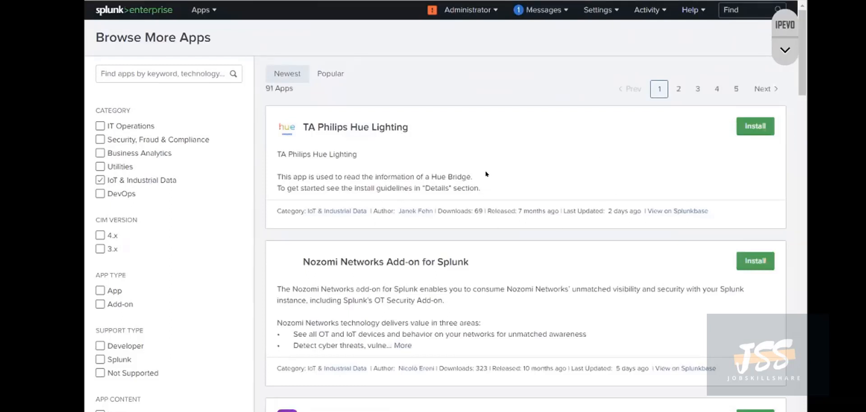
pyautogui.moveTo(386, 120)
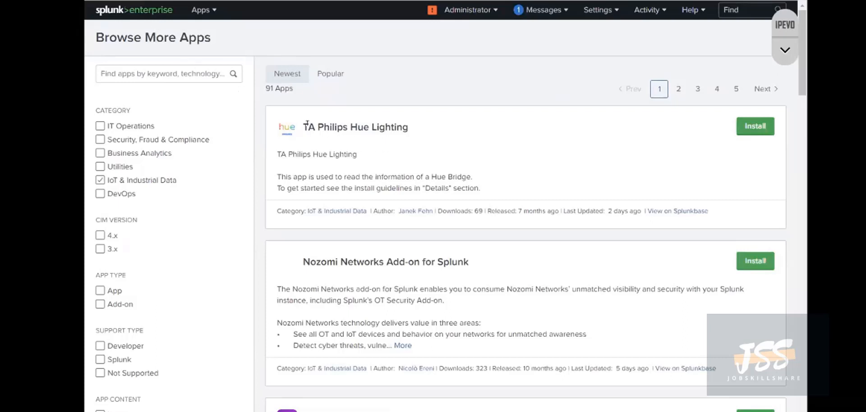
pyautogui.moveTo(398, 125)
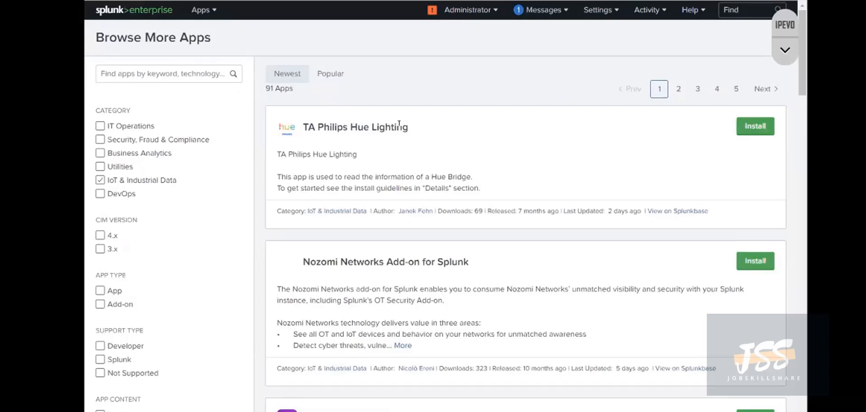
pyautogui.moveTo(177, 28)
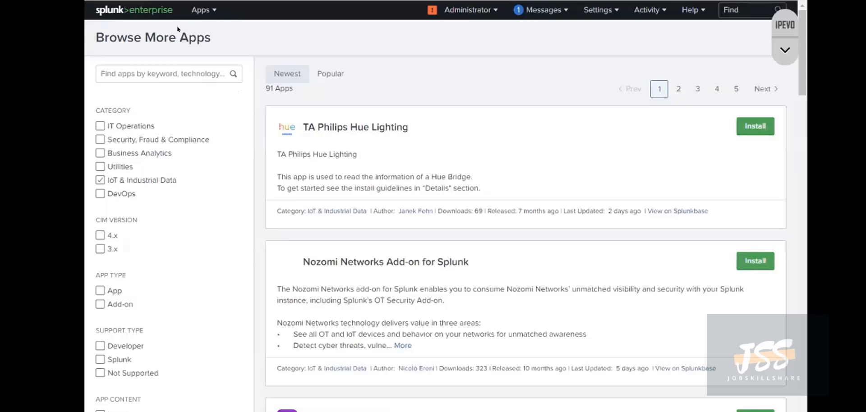
pyautogui.moveTo(178, 28)
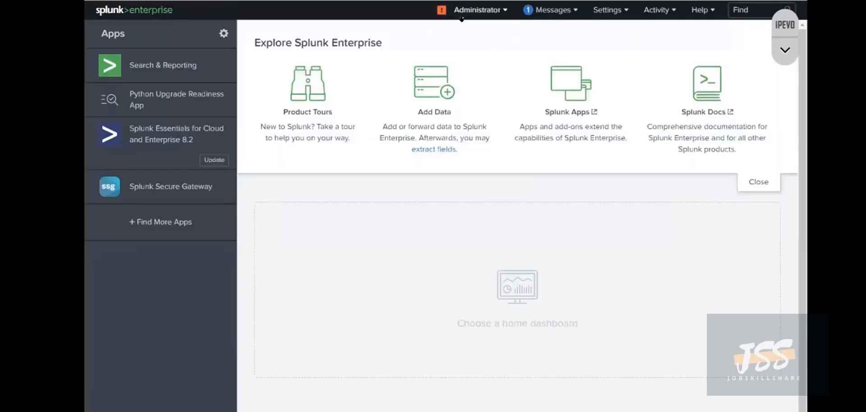
pyautogui.moveTo(802, 20)
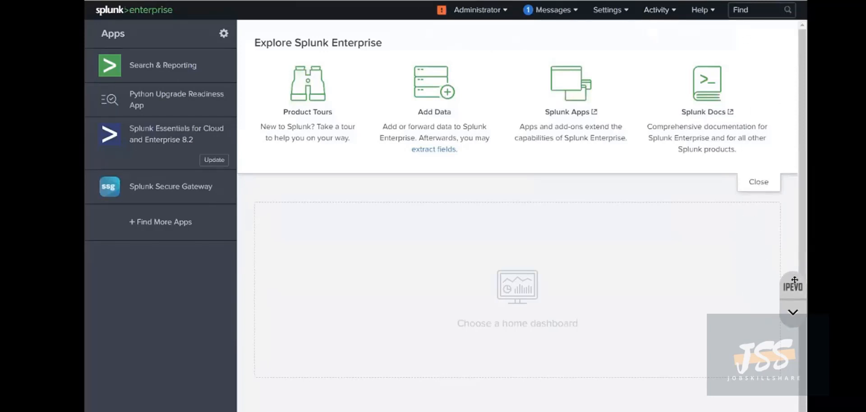
pyautogui.moveTo(157, 244)
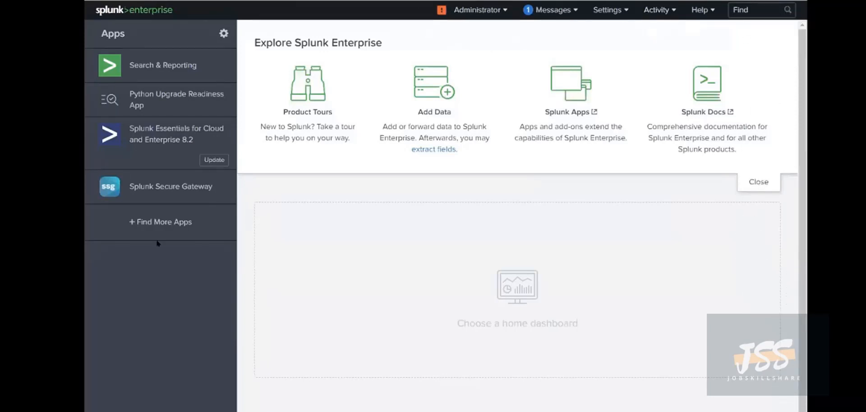
pyautogui.moveTo(441, 162)
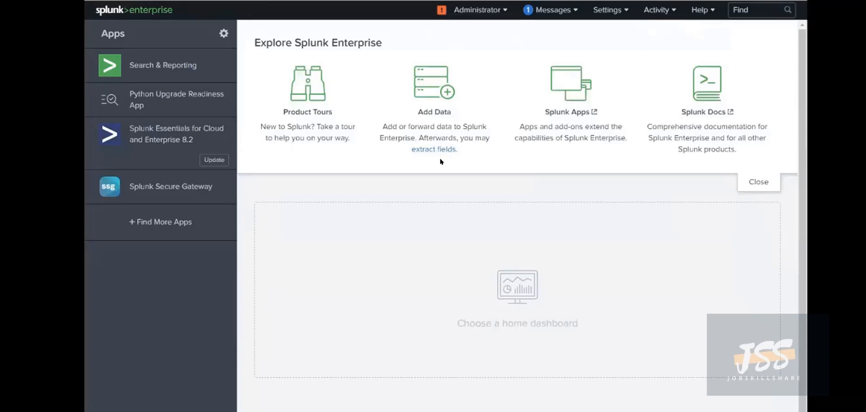
pyautogui.moveTo(485, 45)
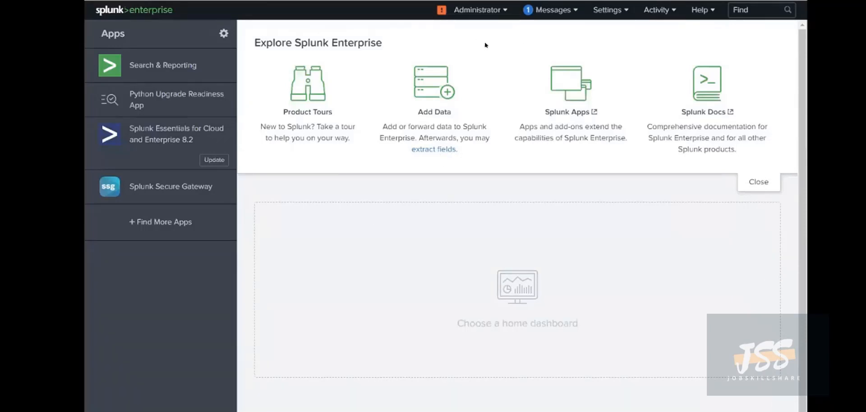
pyautogui.moveTo(150, 94)
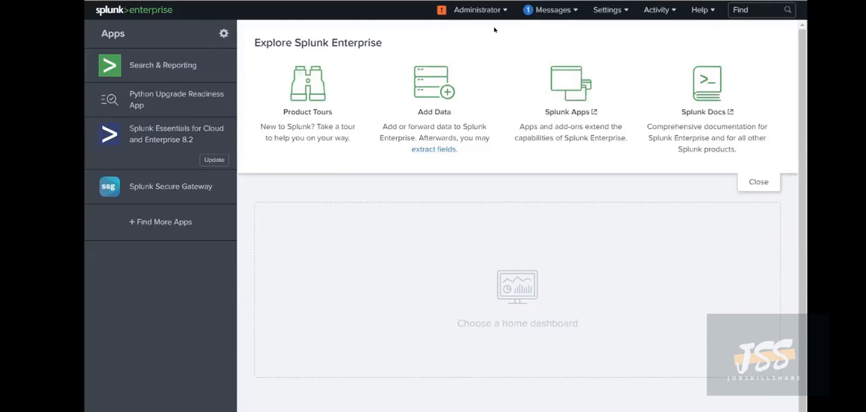
# - In Administrator Preferences, set the default application to Monitoring Console and apply
pyautogui.click(477, 10)
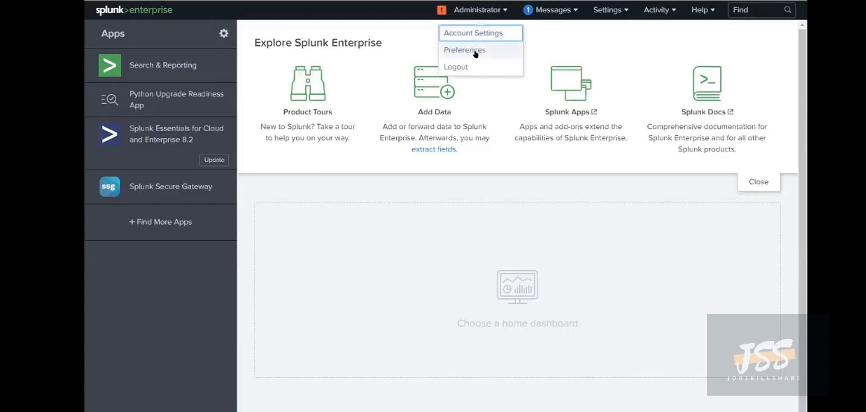
pyautogui.moveTo(413, 55)
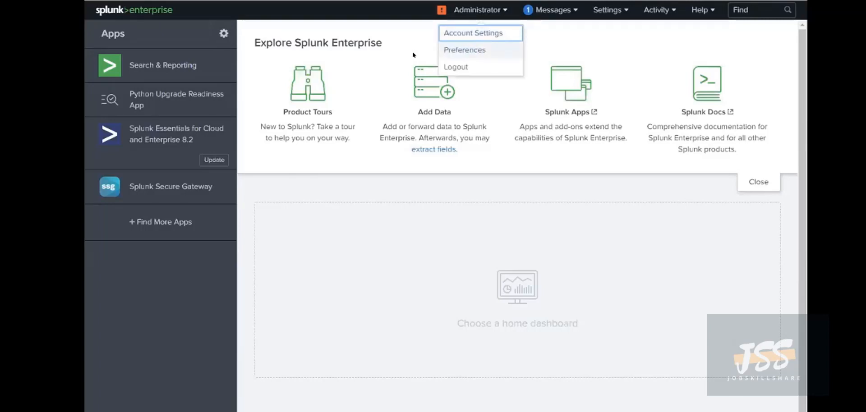
pyautogui.click(464, 50)
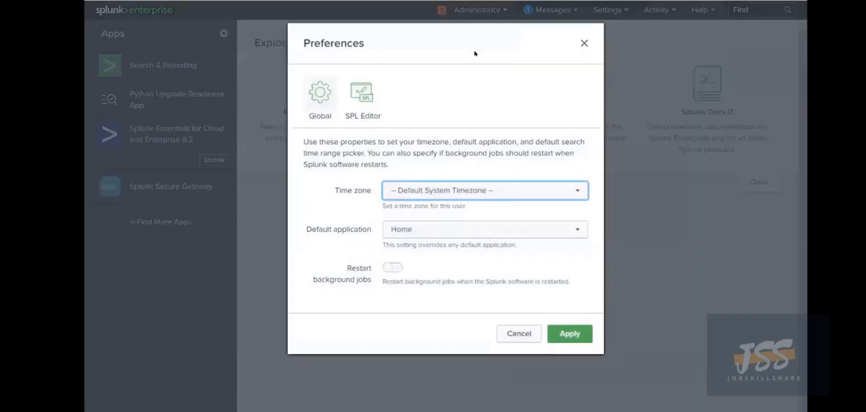
pyautogui.moveTo(315, 101)
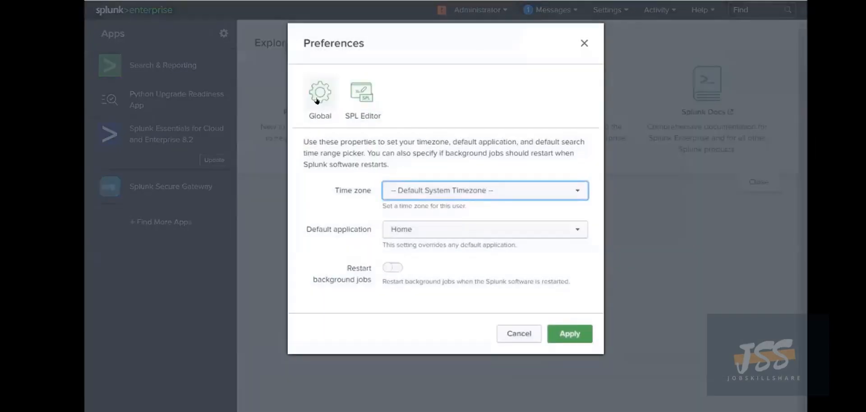
pyautogui.click(483, 190)
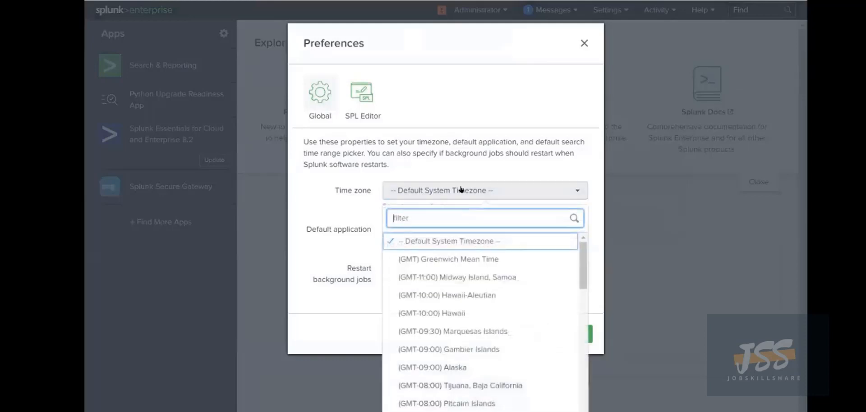
pyautogui.scroll(-3)
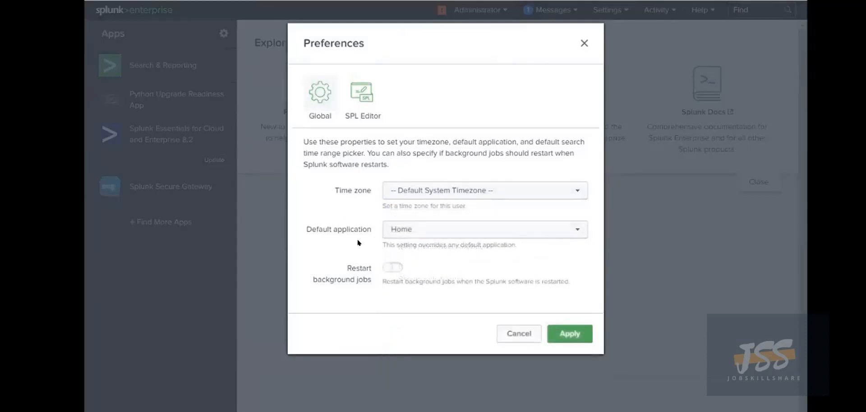
pyautogui.click(484, 229)
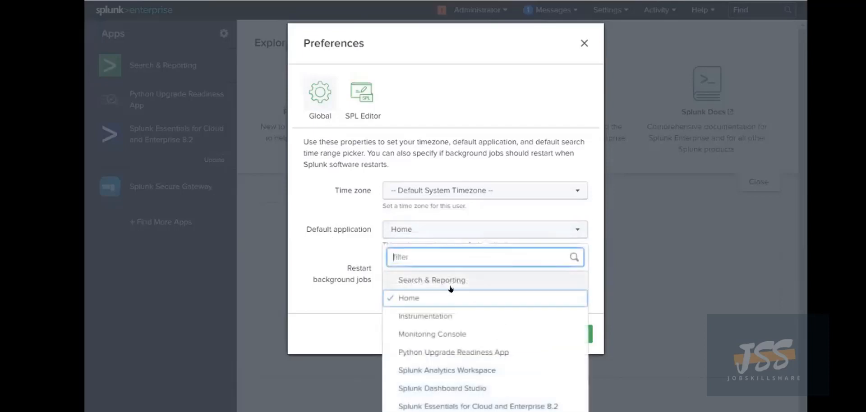
pyautogui.moveTo(442, 302)
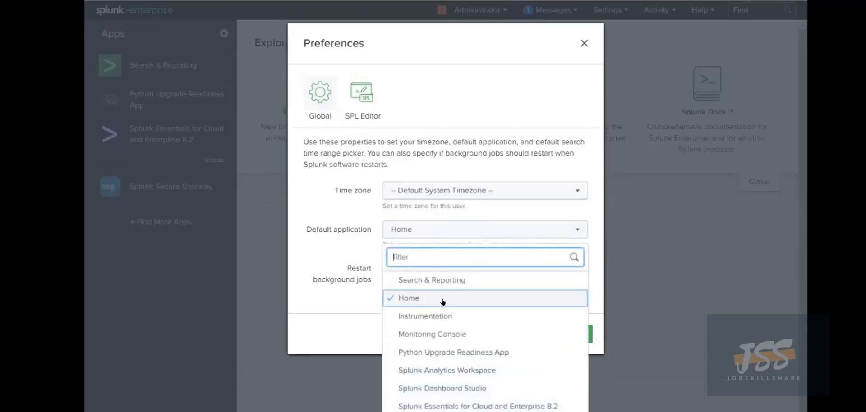
pyautogui.moveTo(433, 356)
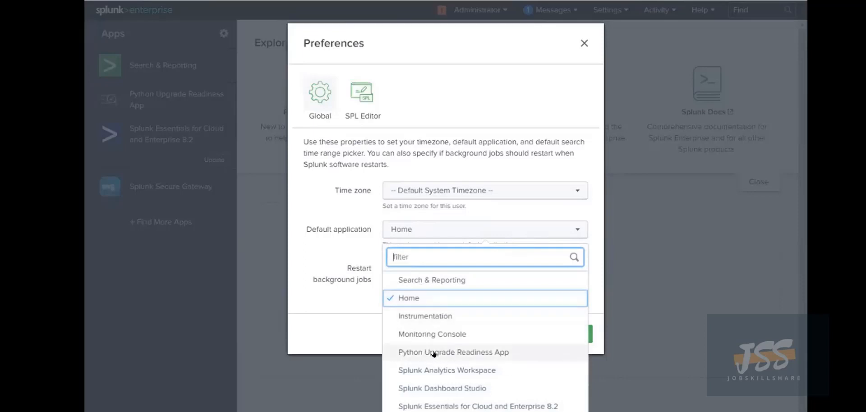
pyautogui.moveTo(415, 337)
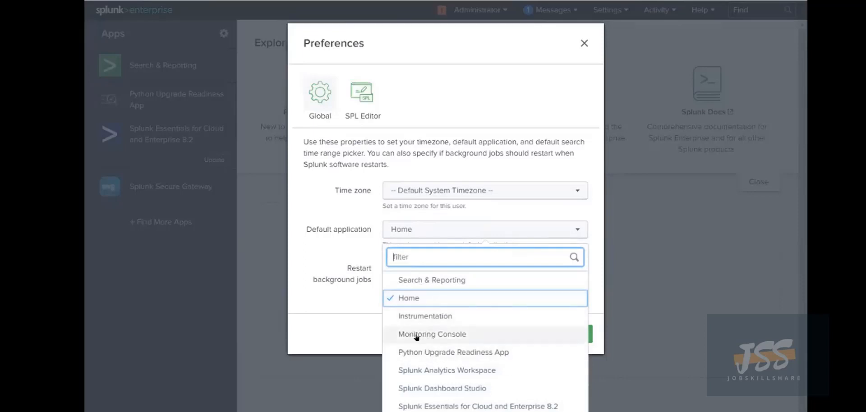
pyautogui.click(431, 334)
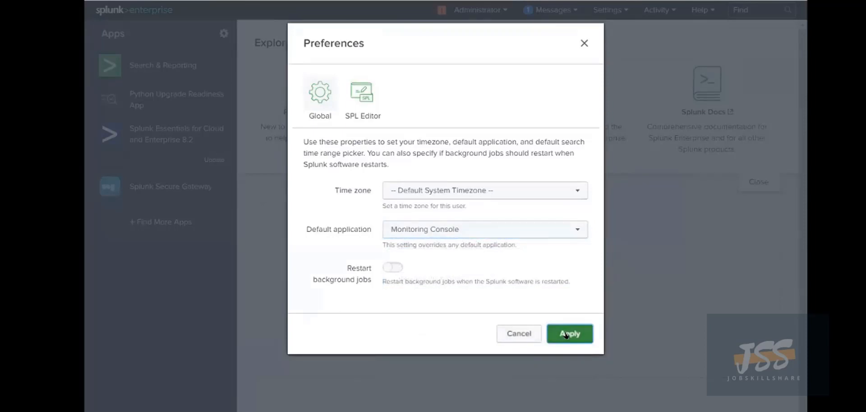
pyautogui.click(569, 334)
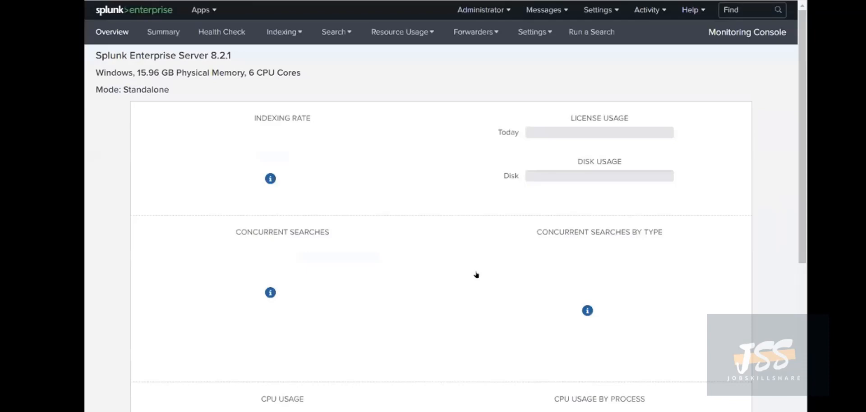
# - Scroll through the Monitoring Console overview panels, which report 'Could not create search' errors
pyautogui.scroll(-3)
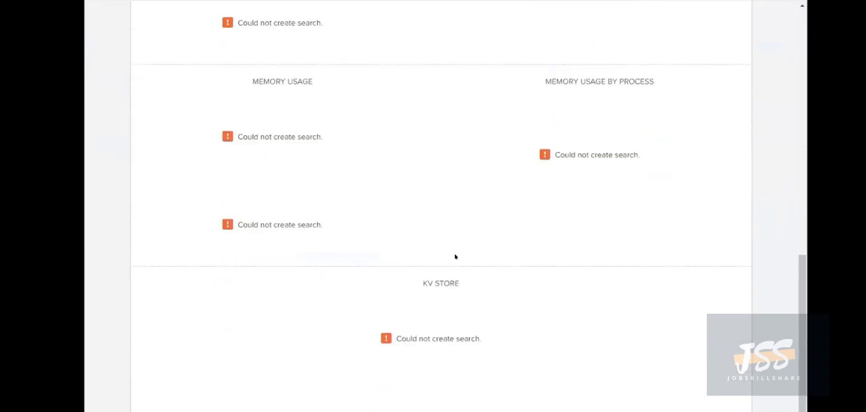
pyautogui.scroll(3)
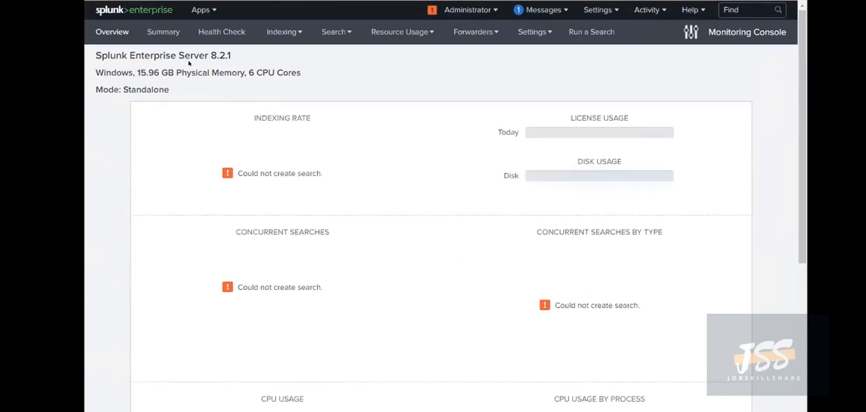
pyautogui.moveTo(180, 71)
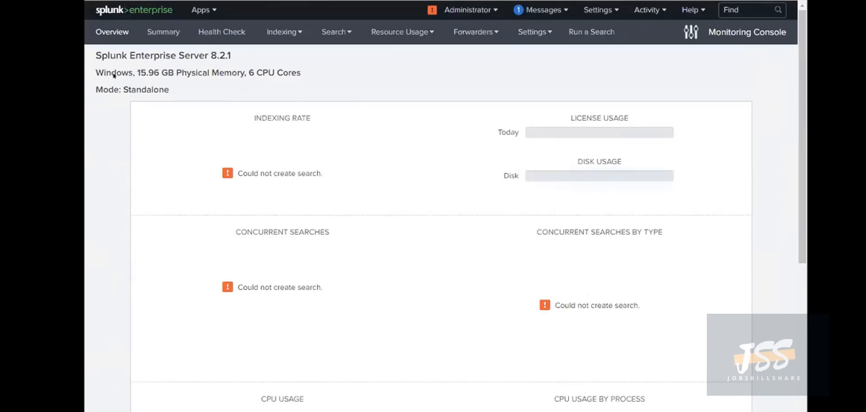
pyautogui.scroll(-3)
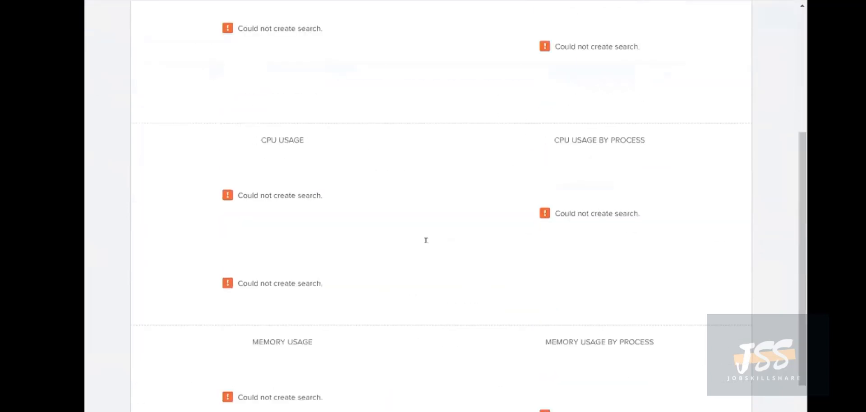
# - In Administrator Preferences, switch the default application back to Search & Reporting and apply
pyautogui.click(471, 10)
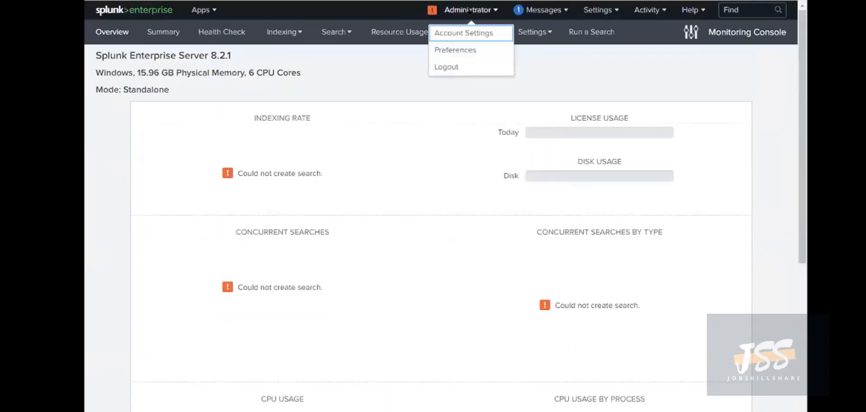
pyautogui.click(455, 50)
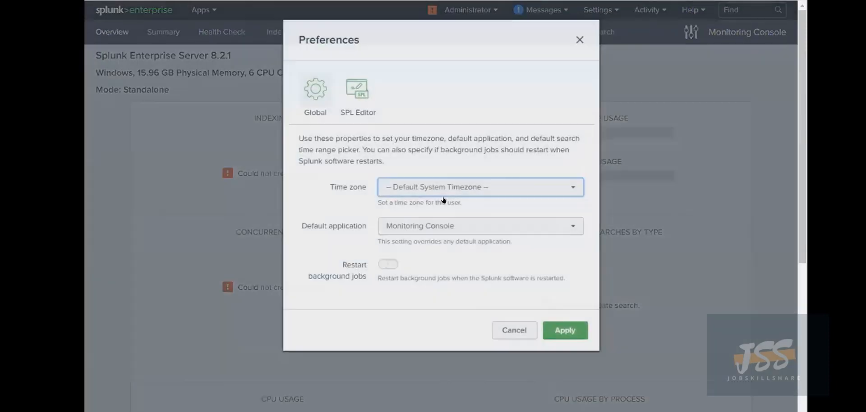
pyautogui.click(480, 226)
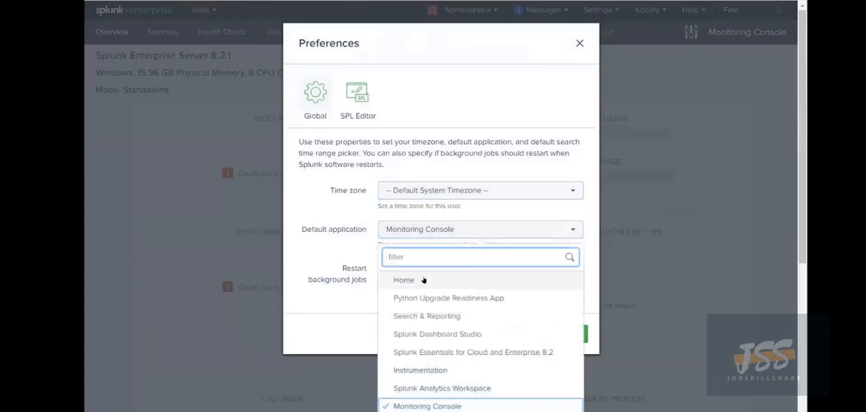
pyautogui.moveTo(445, 319)
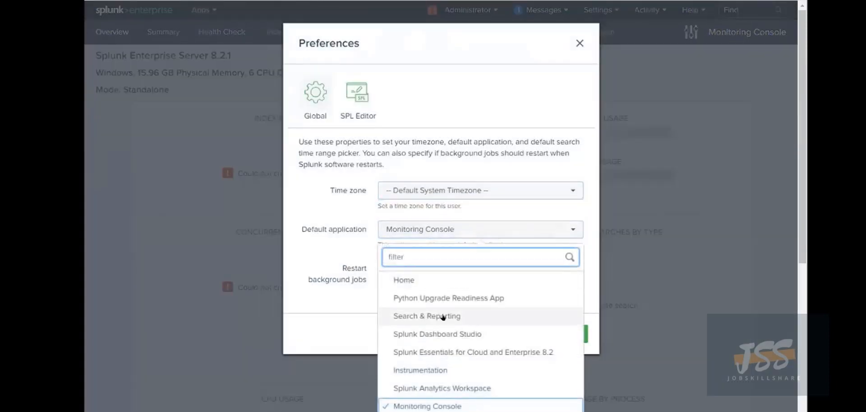
pyautogui.click(425, 317)
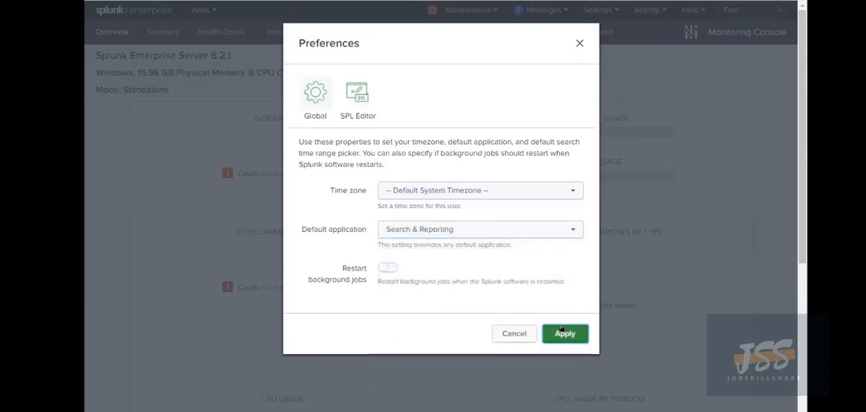
pyautogui.click(565, 333)
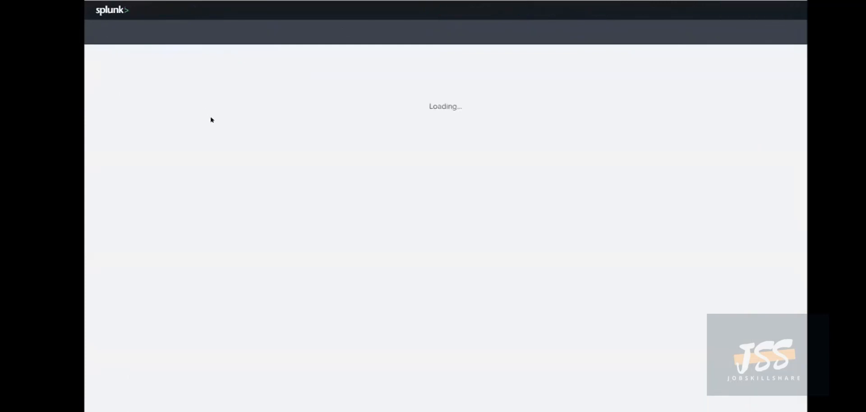
pyautogui.moveTo(211, 111)
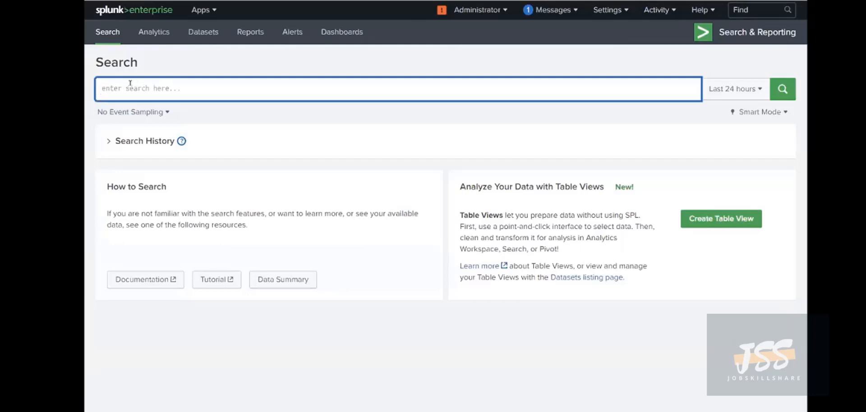
pyautogui.moveTo(162, 86)
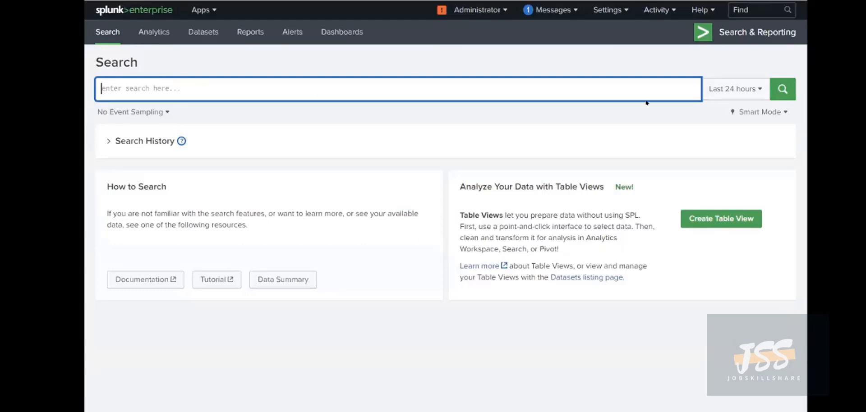
# - Show the Settings menu listing knowledge, data, system and user authentication options
pyautogui.click(607, 10)
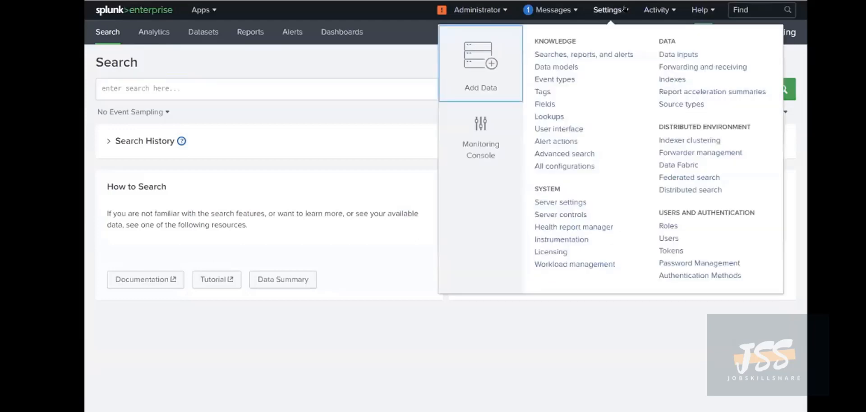
pyautogui.moveTo(564, 50)
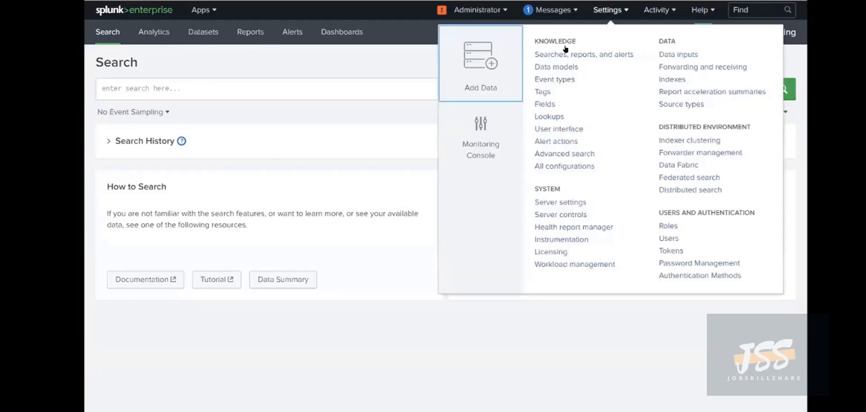
pyautogui.moveTo(553, 198)
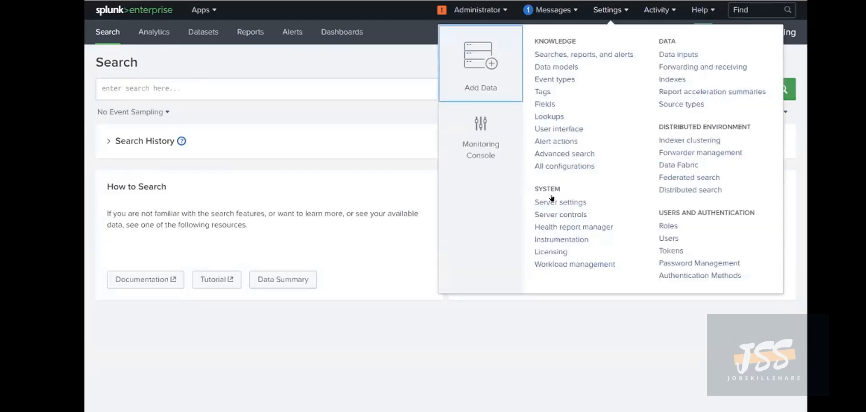
pyautogui.moveTo(689, 210)
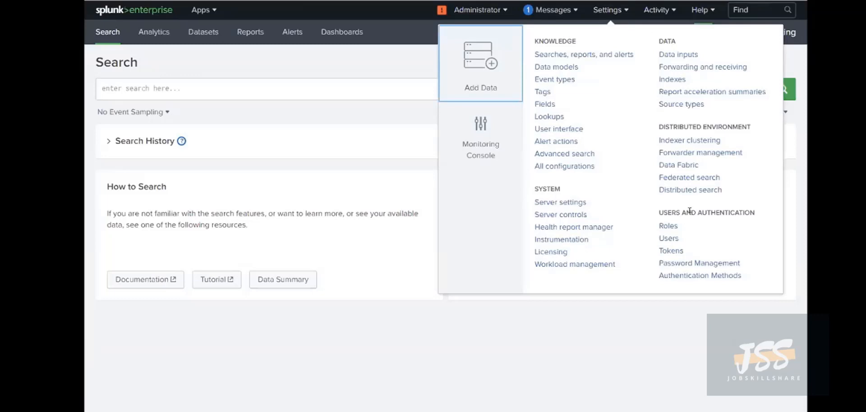
pyautogui.moveTo(656, 257)
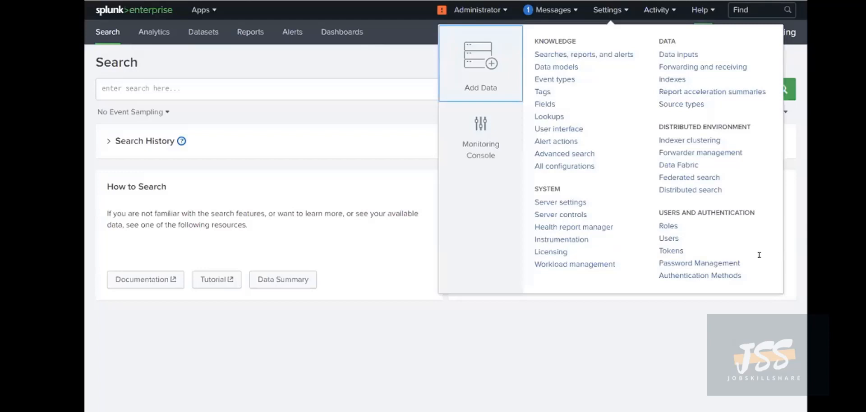
pyautogui.moveTo(613, 265)
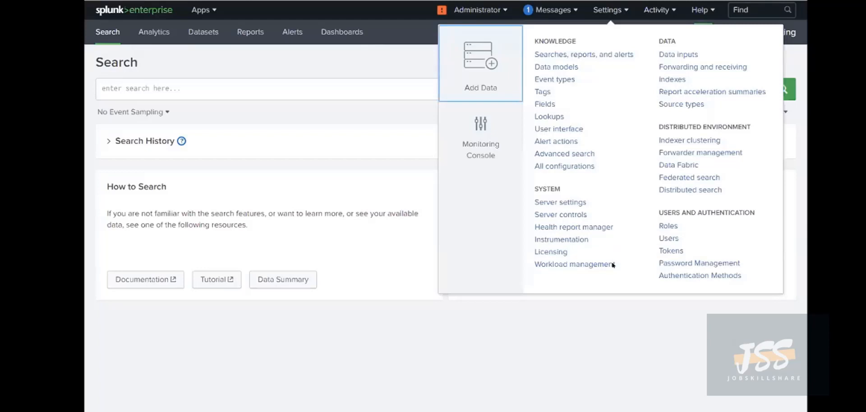
pyautogui.moveTo(620, 229)
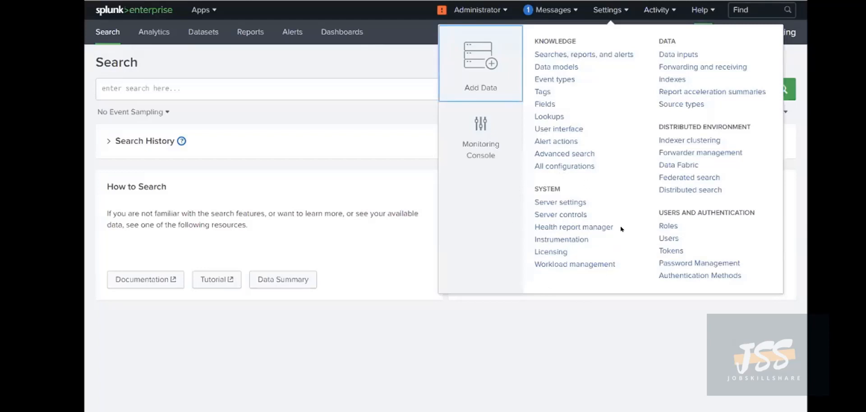
pyautogui.moveTo(649, 102)
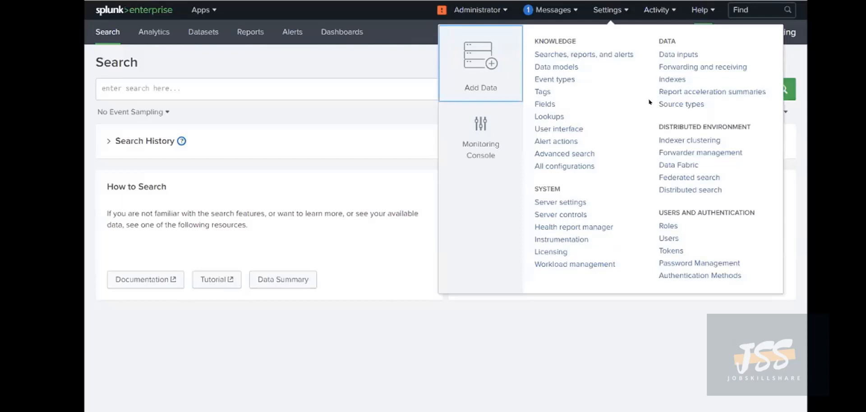
pyautogui.moveTo(563, 109)
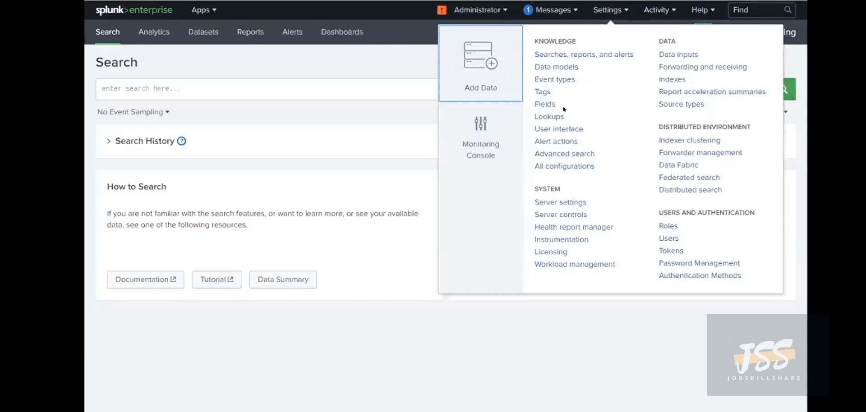
pyautogui.moveTo(540, 117)
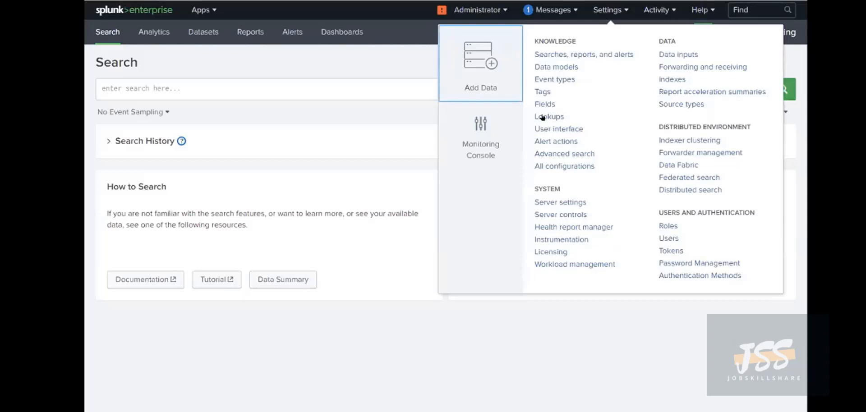
pyautogui.moveTo(540, 75)
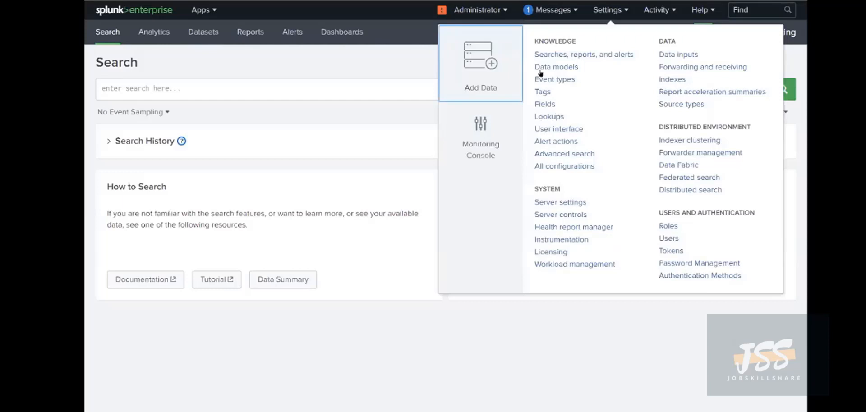
pyautogui.moveTo(503, 221)
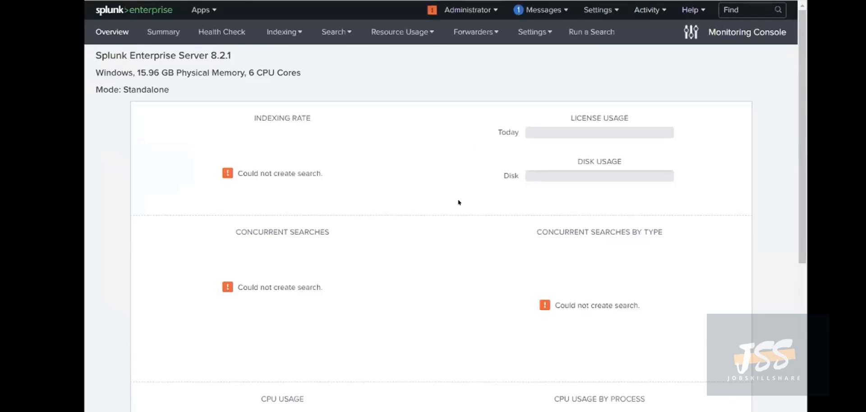
# - Scroll down through the Monitoring Console indexing, CPU and memory panels and back toward the top
pyautogui.scroll(-3)
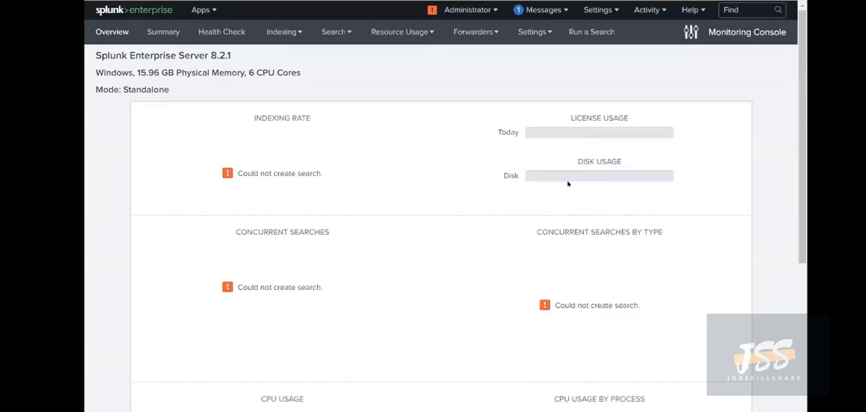
pyautogui.scroll(-3)
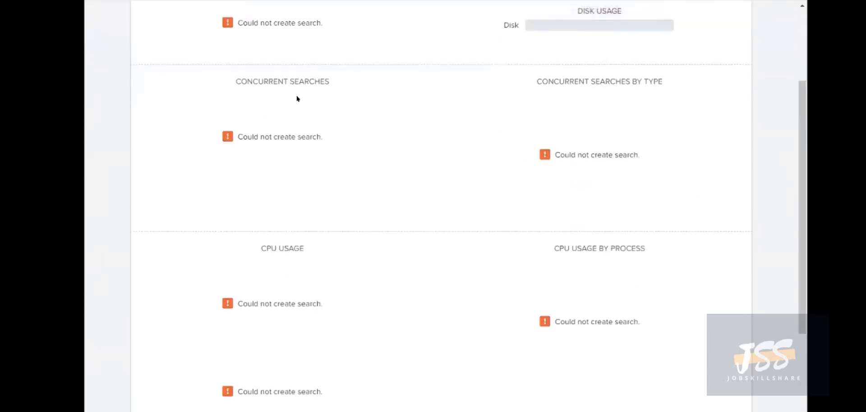
pyautogui.scroll(-3)
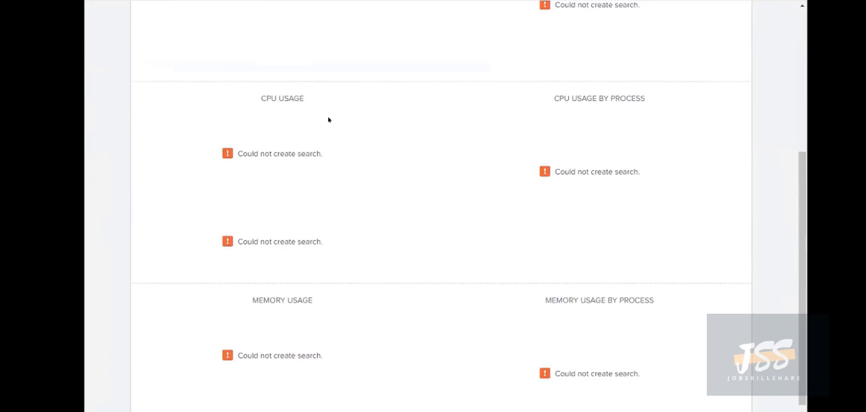
pyautogui.moveTo(467, 118)
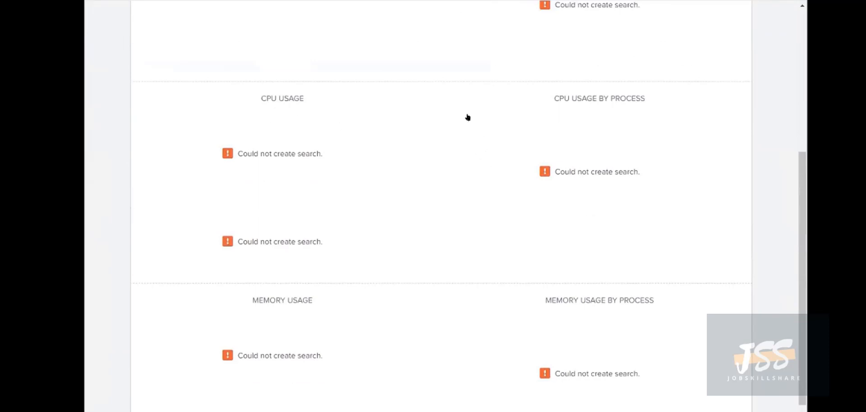
pyautogui.scroll(-3)
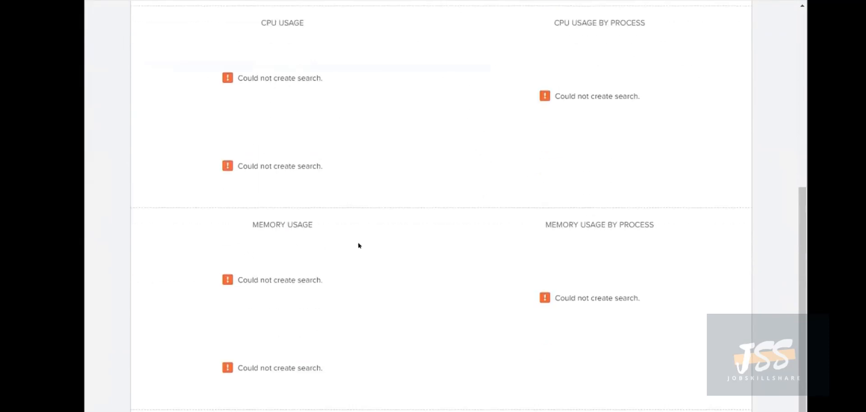
pyautogui.scroll(3)
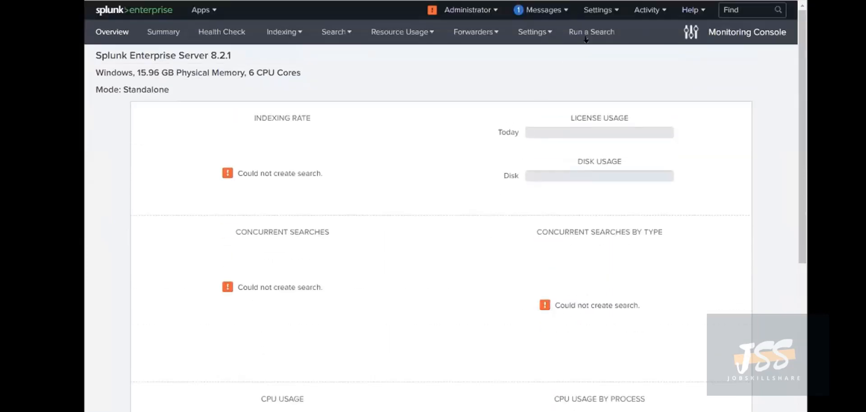
pyautogui.moveTo(620, 11)
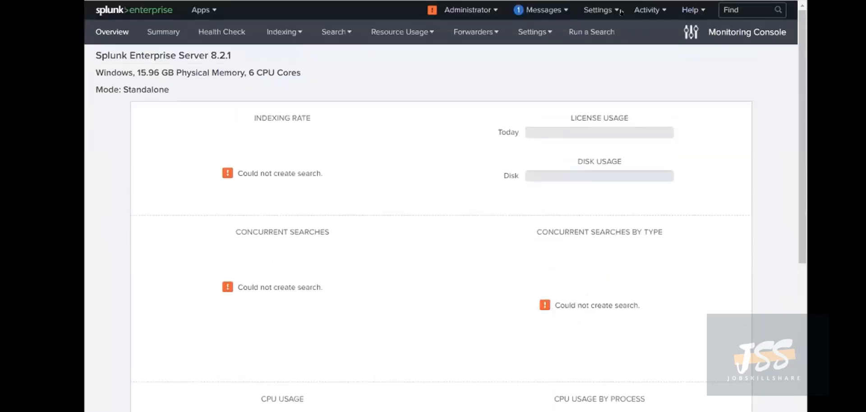
# - Reach the Add Data page offering cloud, networking, operating system and security onboarding guides
pyautogui.click(597, 10)
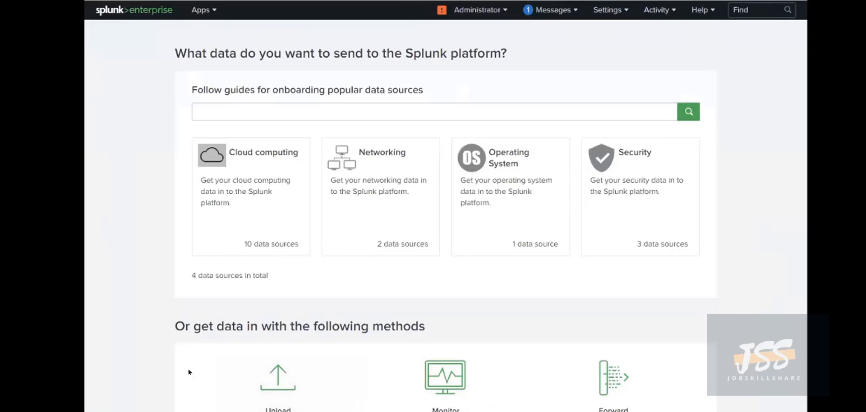
pyautogui.moveTo(326, 408)
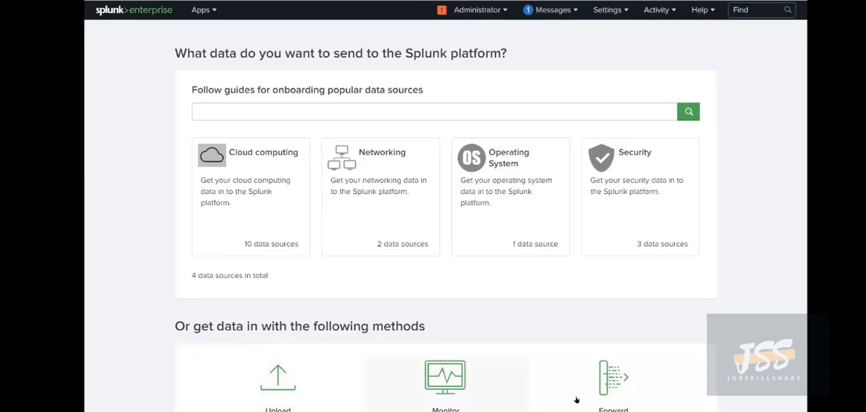
pyautogui.moveTo(595, 400)
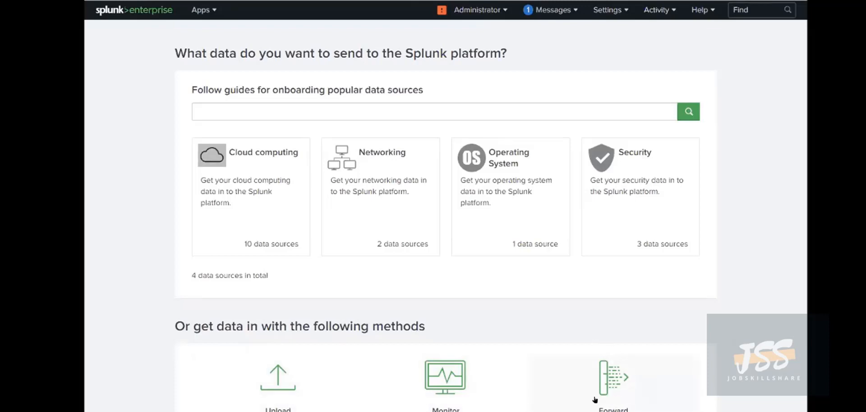
pyautogui.moveTo(611, 393)
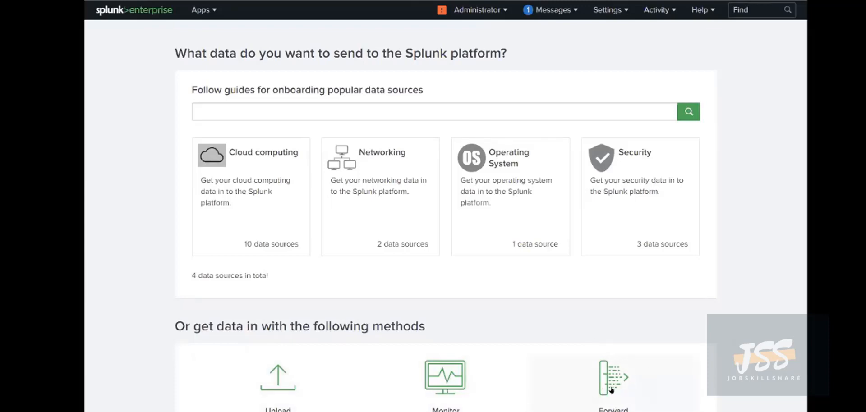
pyautogui.moveTo(611, 382)
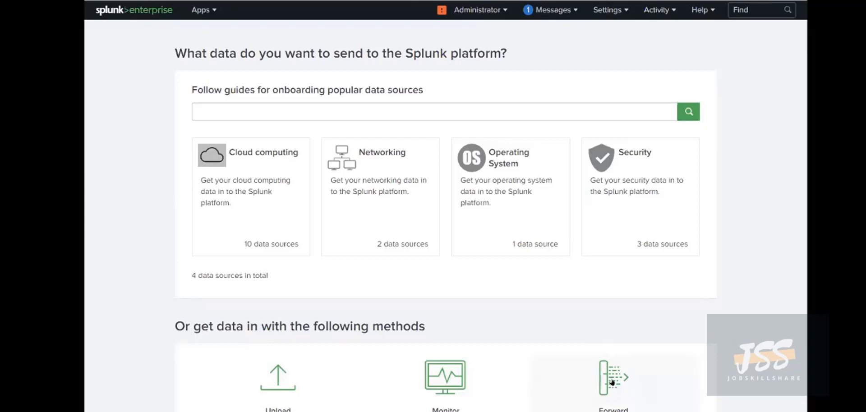
pyautogui.moveTo(604, 380)
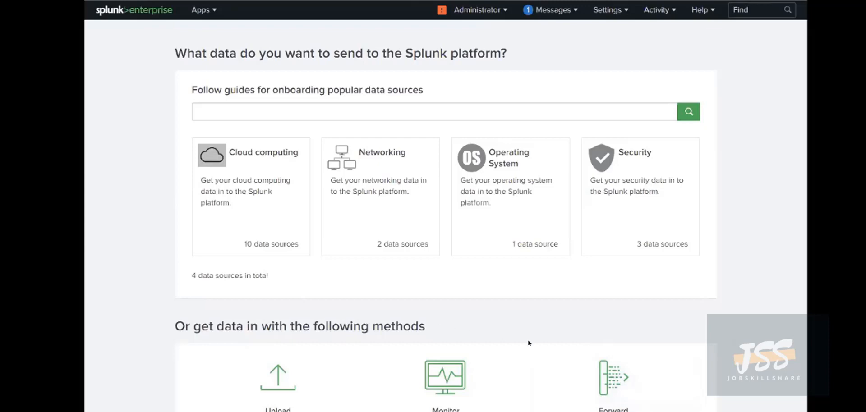
pyautogui.moveTo(341, 308)
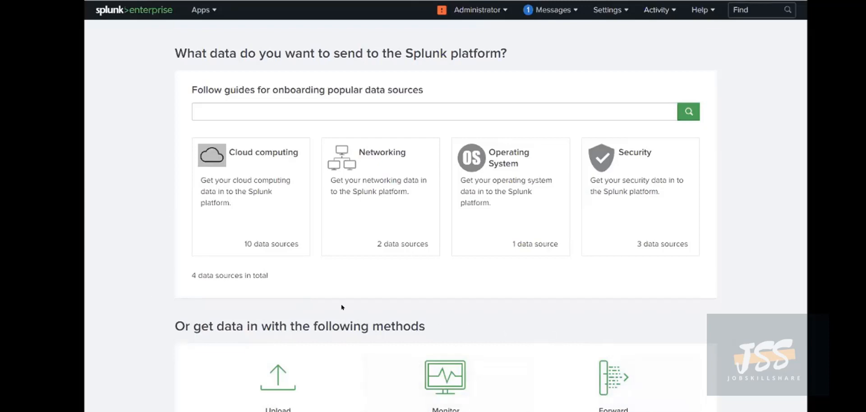
pyautogui.moveTo(260, 398)
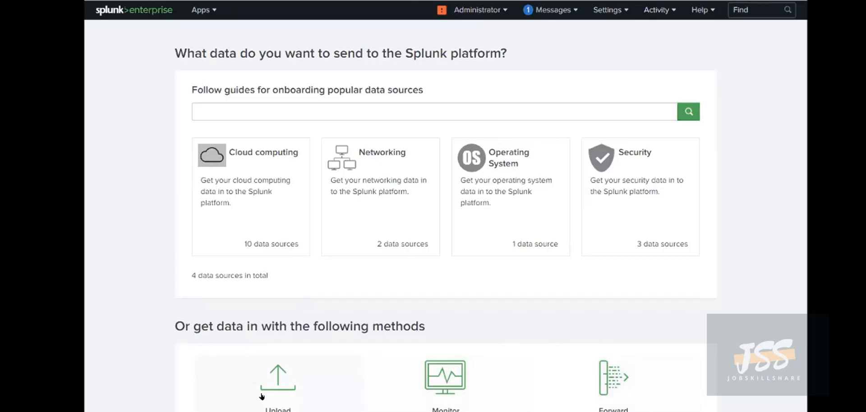
pyautogui.moveTo(277, 395)
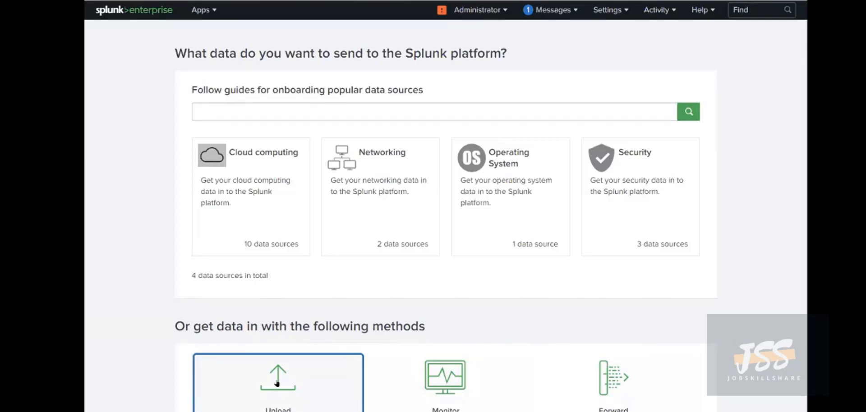
# - Start the Upload wizard at Select Source and begin browsing for a data file
pyautogui.click(276, 384)
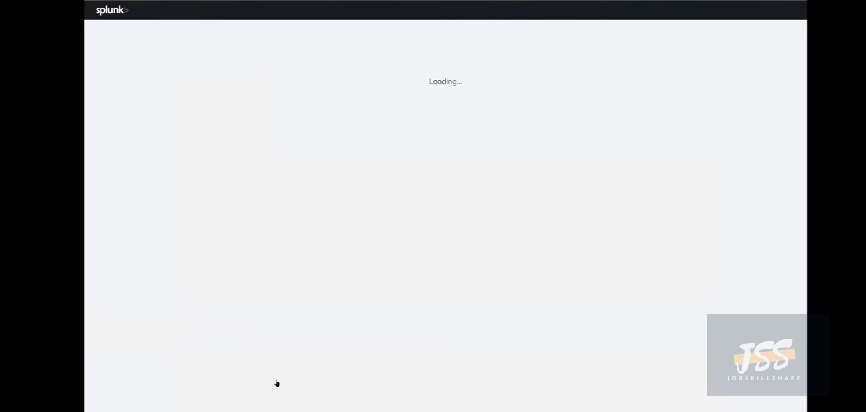
pyautogui.moveTo(502, 146)
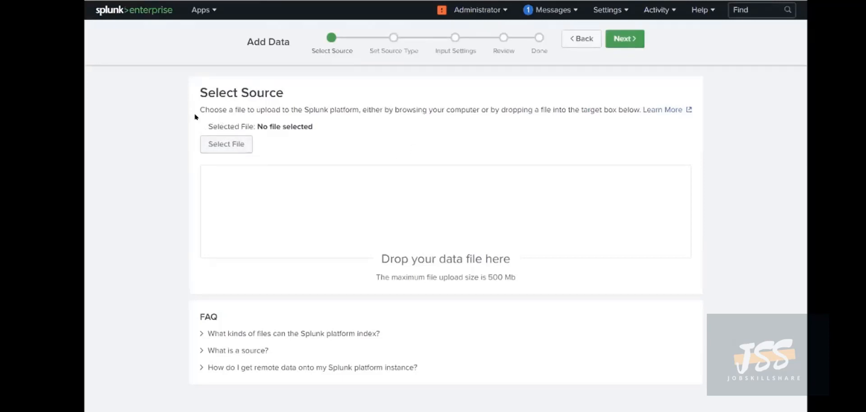
pyautogui.moveTo(186, 120)
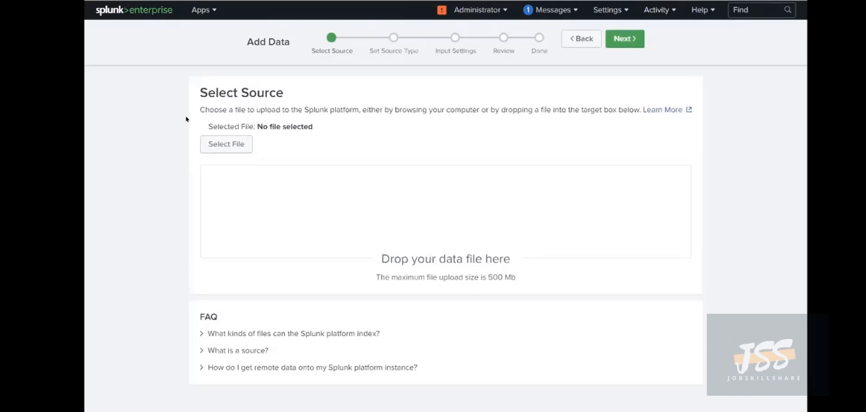
pyautogui.moveTo(332, 165)
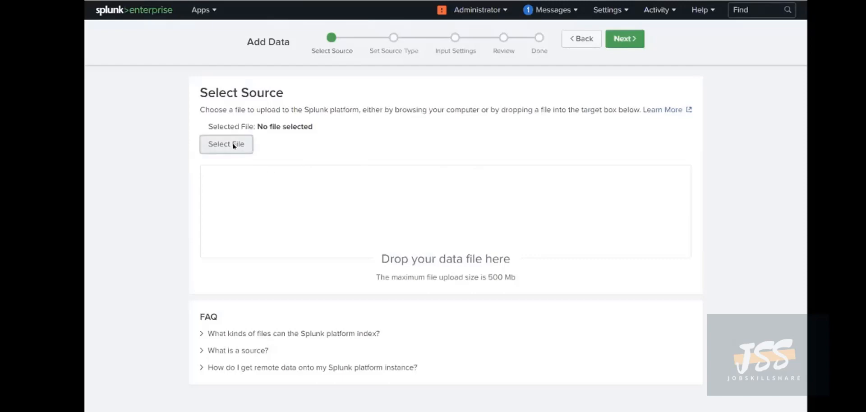
pyautogui.moveTo(649, 191)
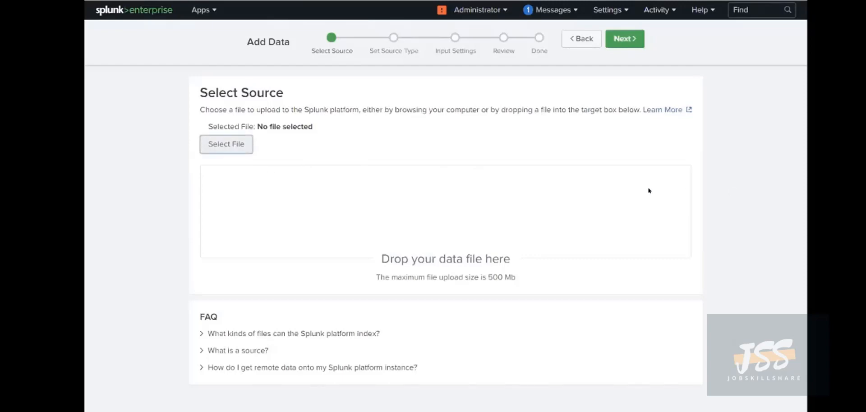
pyautogui.click(226, 144)
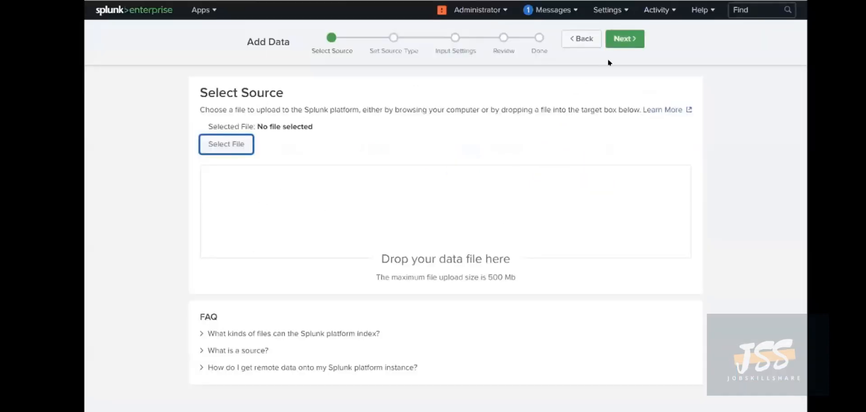
pyautogui.moveTo(440, 82)
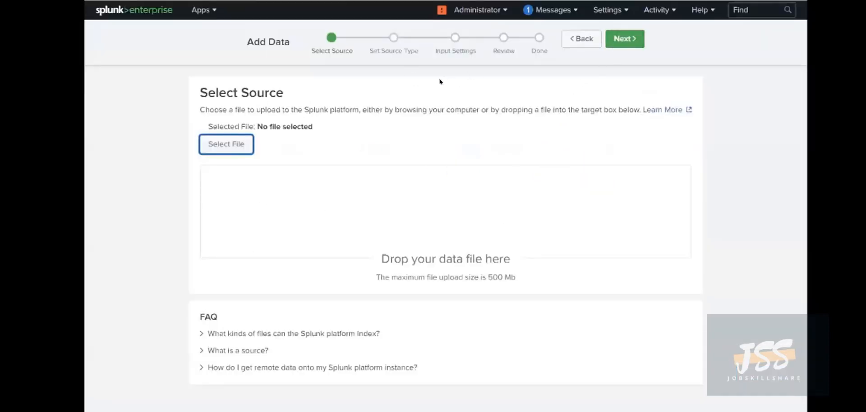
pyautogui.moveTo(312, 146)
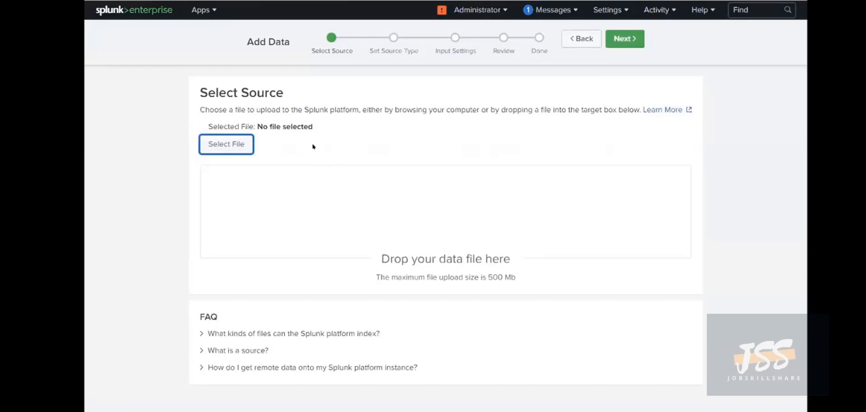
pyautogui.moveTo(545, 11)
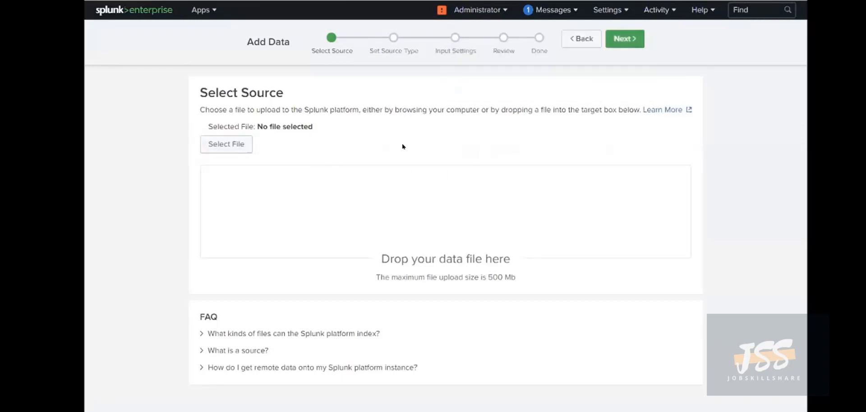
pyautogui.moveTo(343, 154)
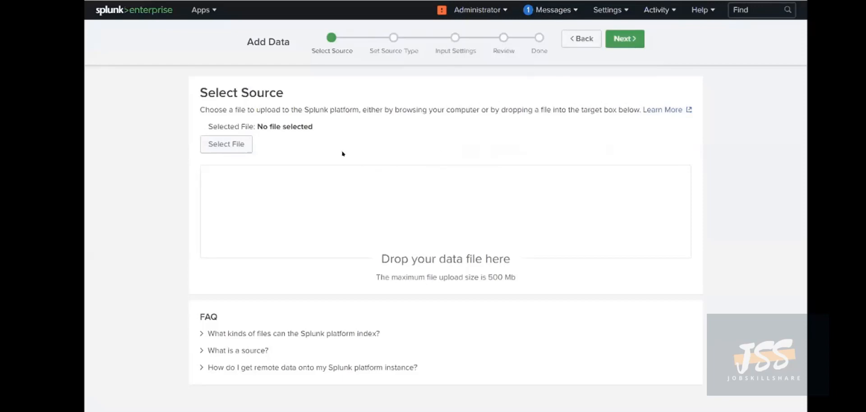
pyautogui.moveTo(359, 63)
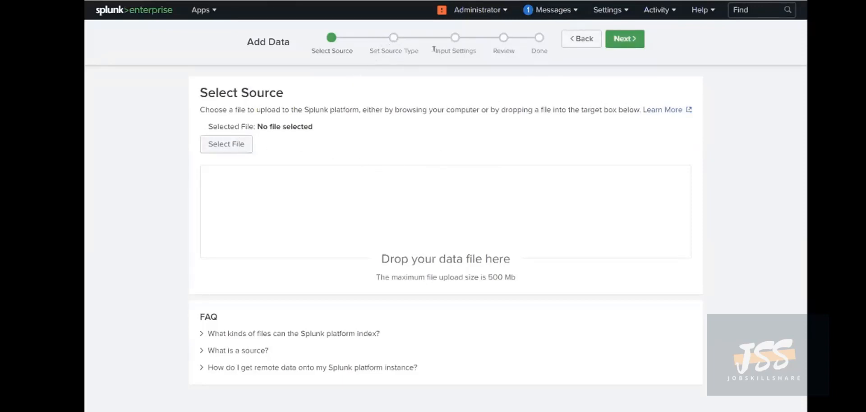
pyautogui.moveTo(622, 57)
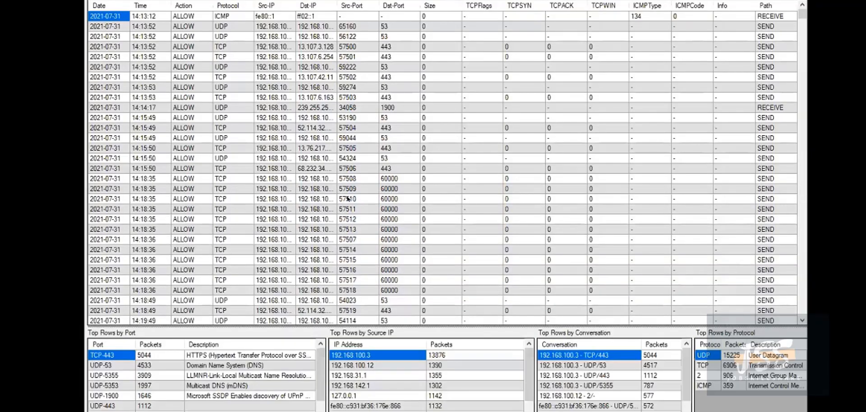
pyautogui.moveTo(321, 127)
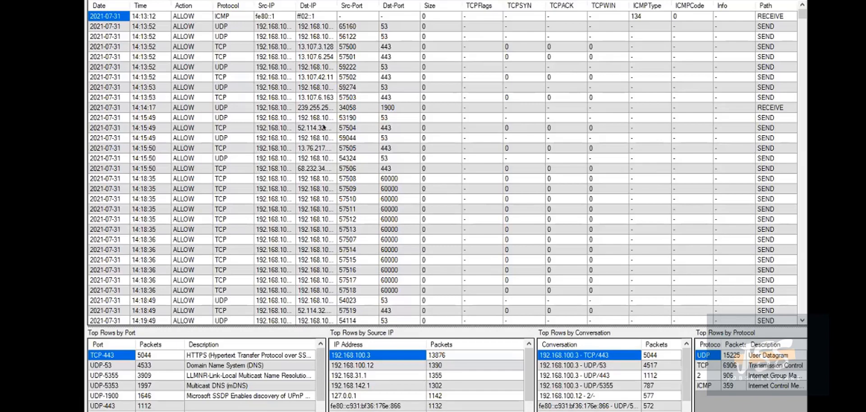
pyautogui.moveTo(468, 109)
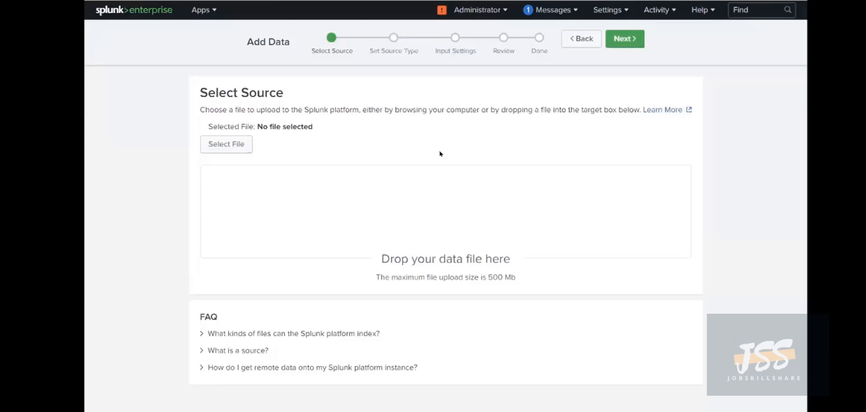
pyautogui.moveTo(412, 157)
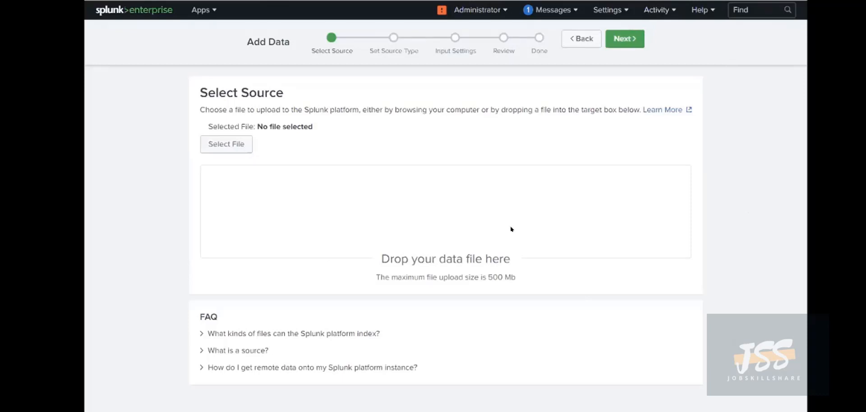
pyautogui.moveTo(448, 227)
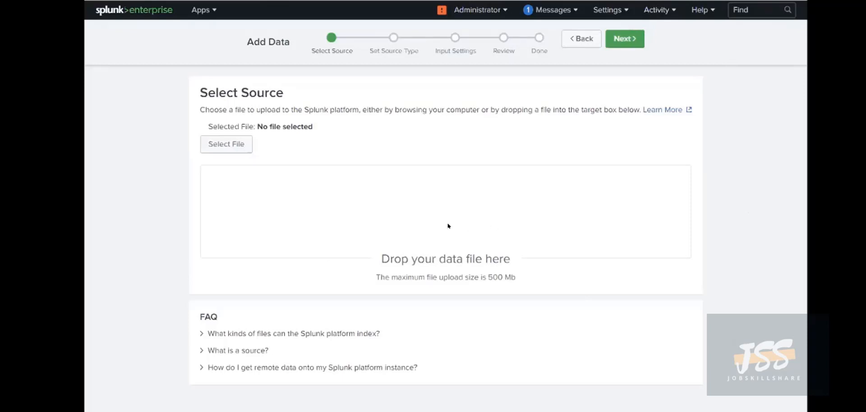
pyautogui.moveTo(140, 21)
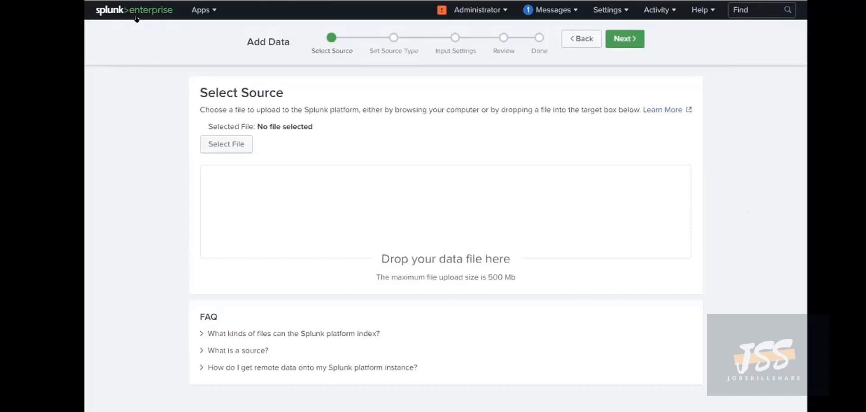
pyautogui.moveTo(154, 19)
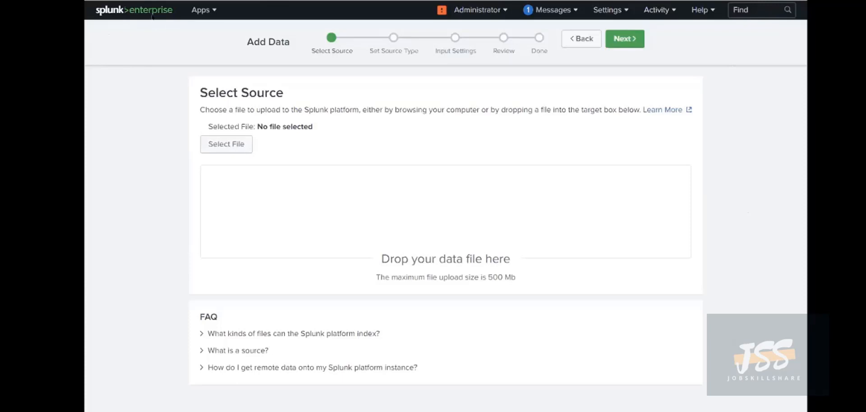
pyautogui.moveTo(160, 37)
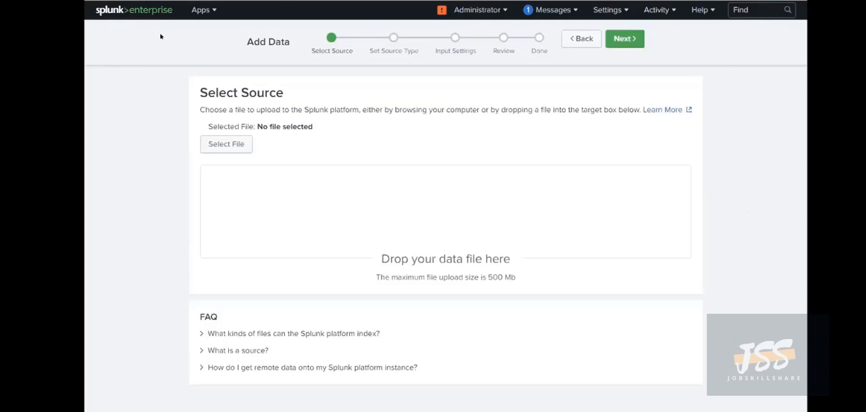
pyautogui.moveTo(138, 66)
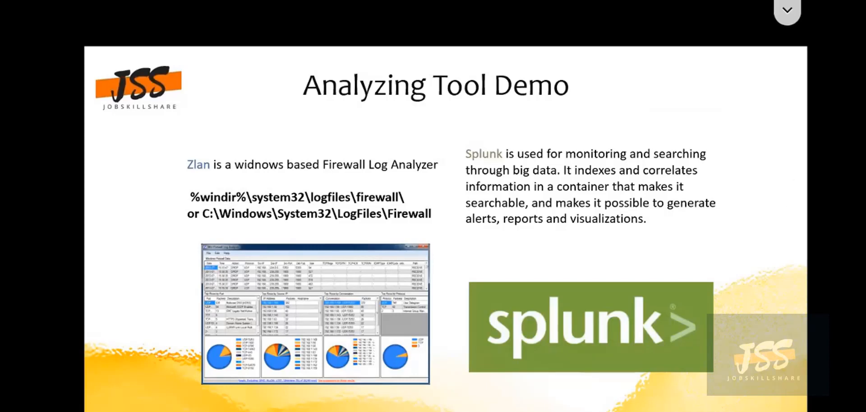
pyautogui.moveTo(736, 73)
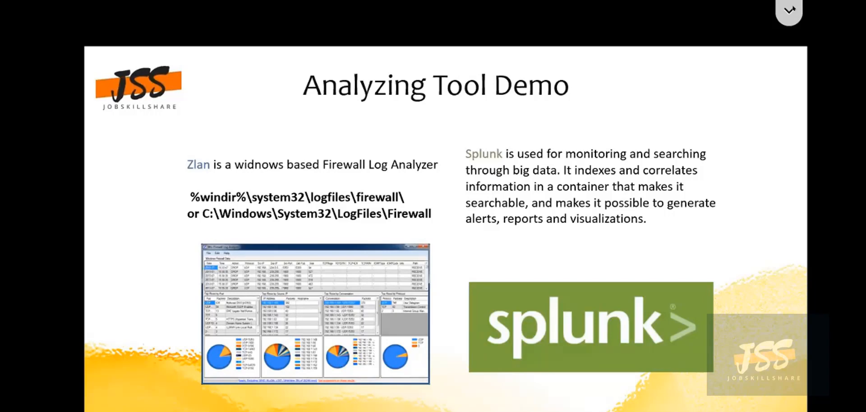
# - Return to the PowerPoint slideshow's 'Analyzing Tool Demo' slide on Zlan and Splunk
pyautogui.click(788, 9)
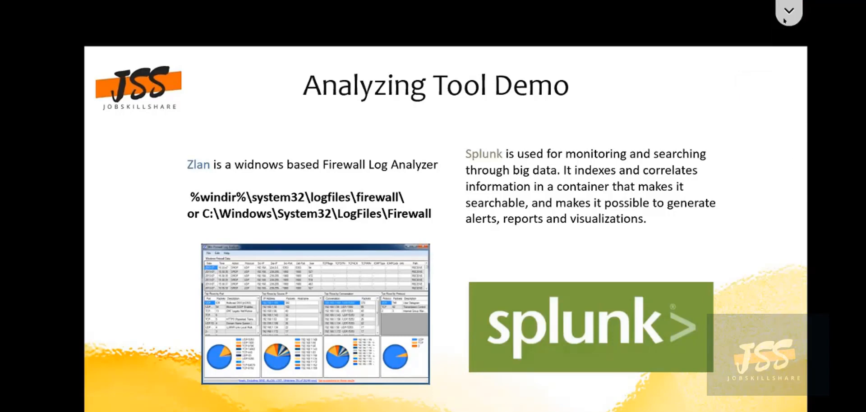
pyautogui.moveTo(773, 21)
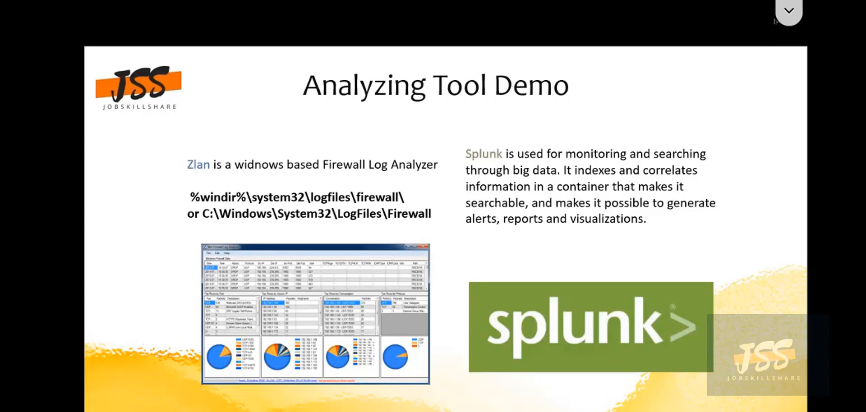
pyautogui.moveTo(789, 19)
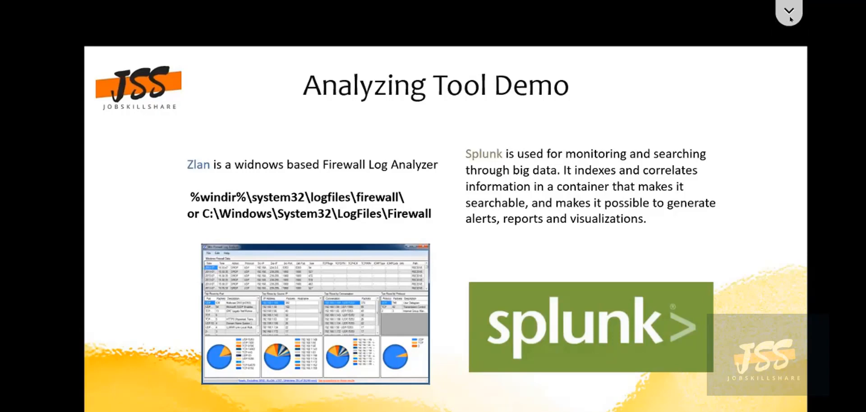